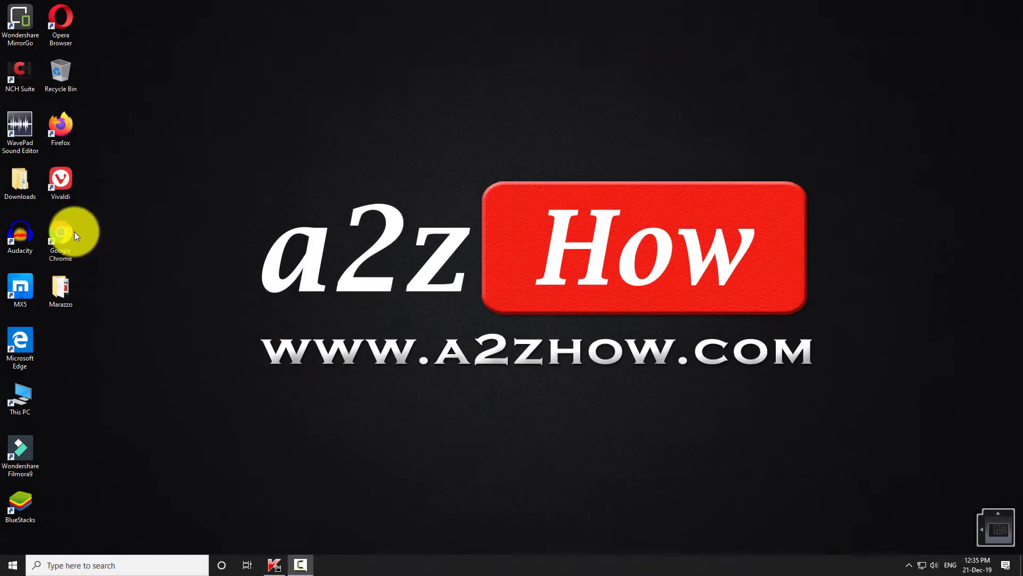
# Launch Chrome, search 'download epan online' and open the 'Download ePAN by PAN - NSDL' result
pyautogui.doubleClick(60, 231)
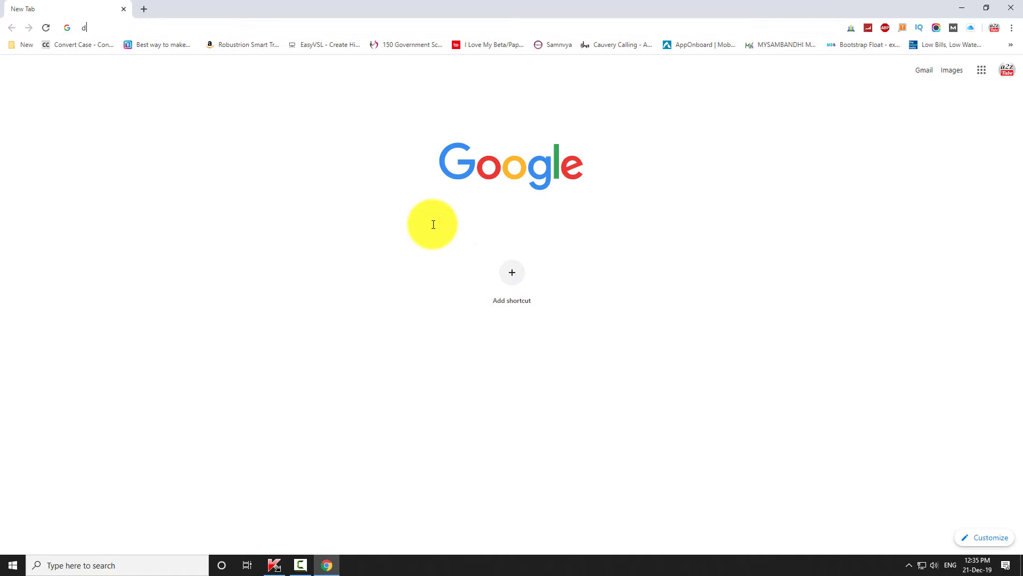
pyautogui.write('ownload')
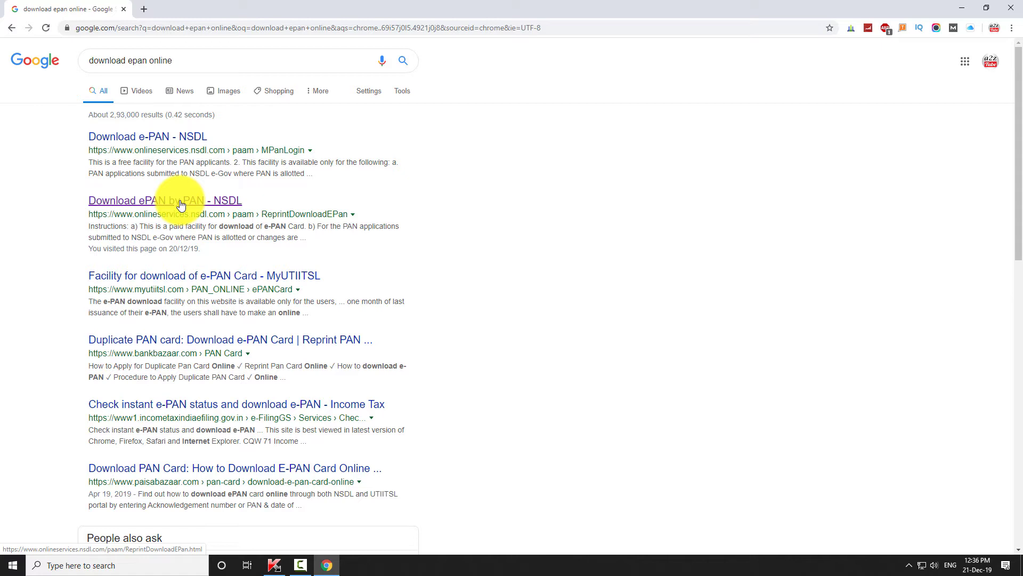
pyautogui.click(174, 204)
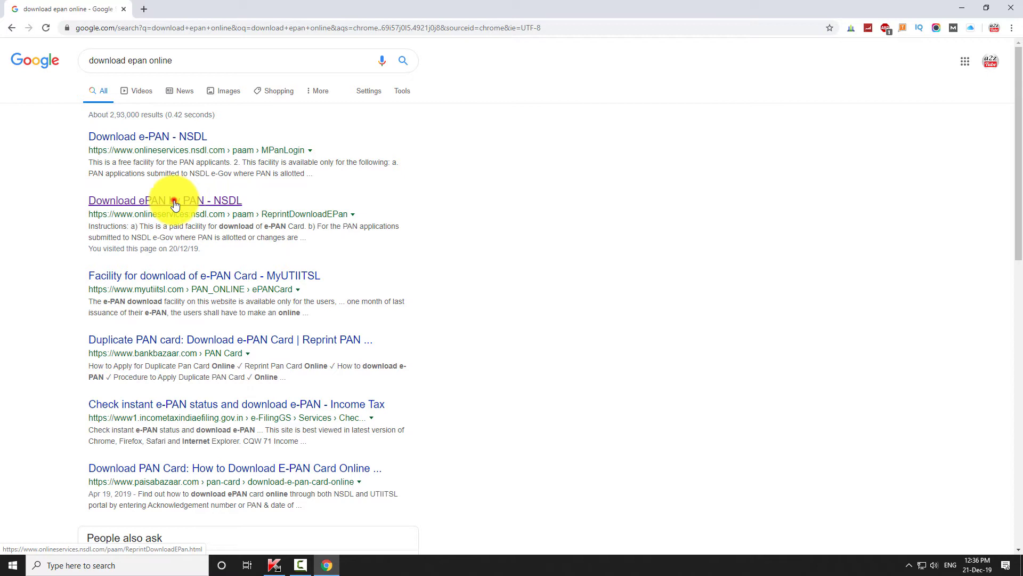
pyautogui.click(165, 200)
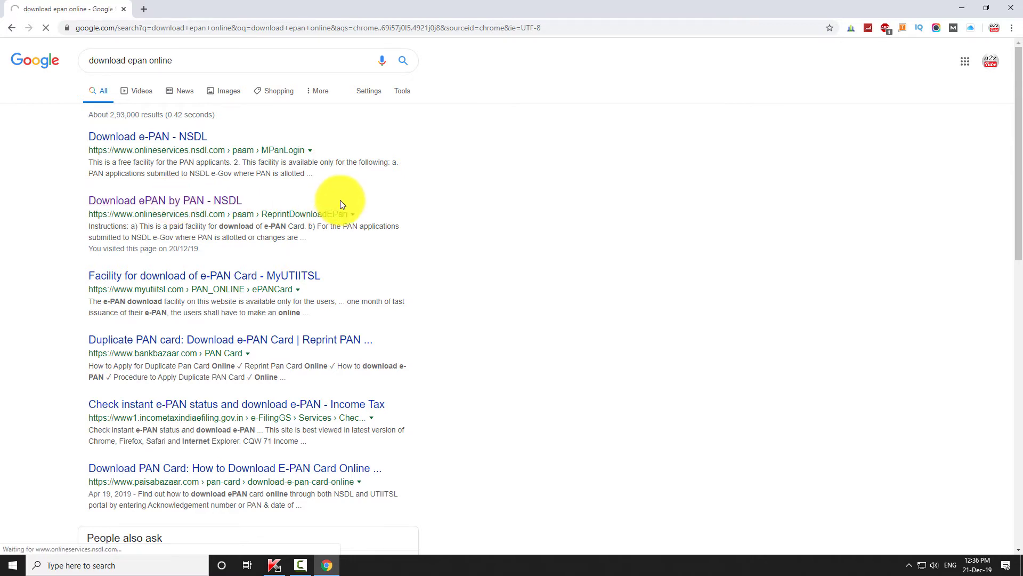
# Fill the e-PAN request with birth month January and birth year 2019
pyautogui.click(164, 201)
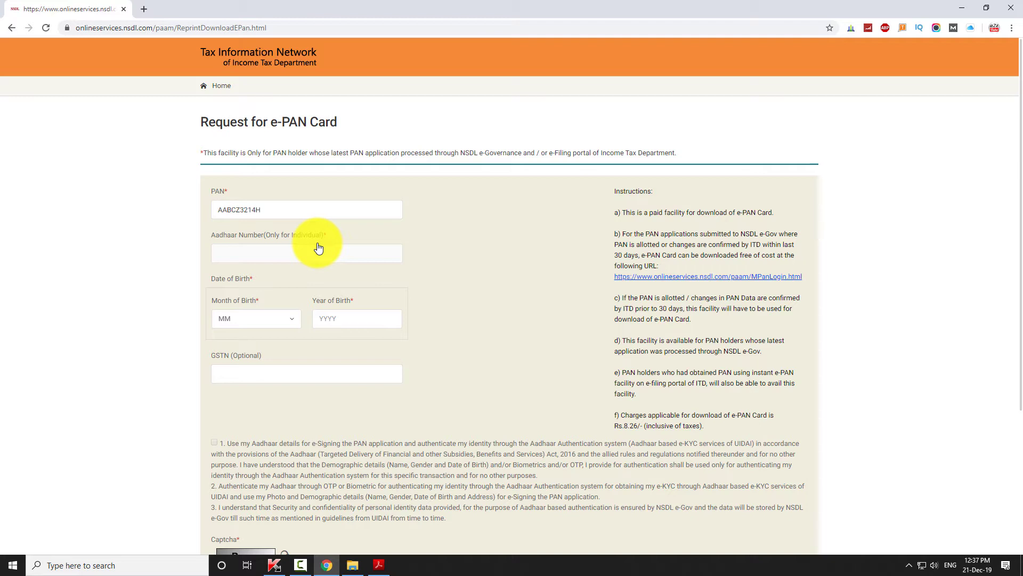
pyautogui.moveTo(235, 324)
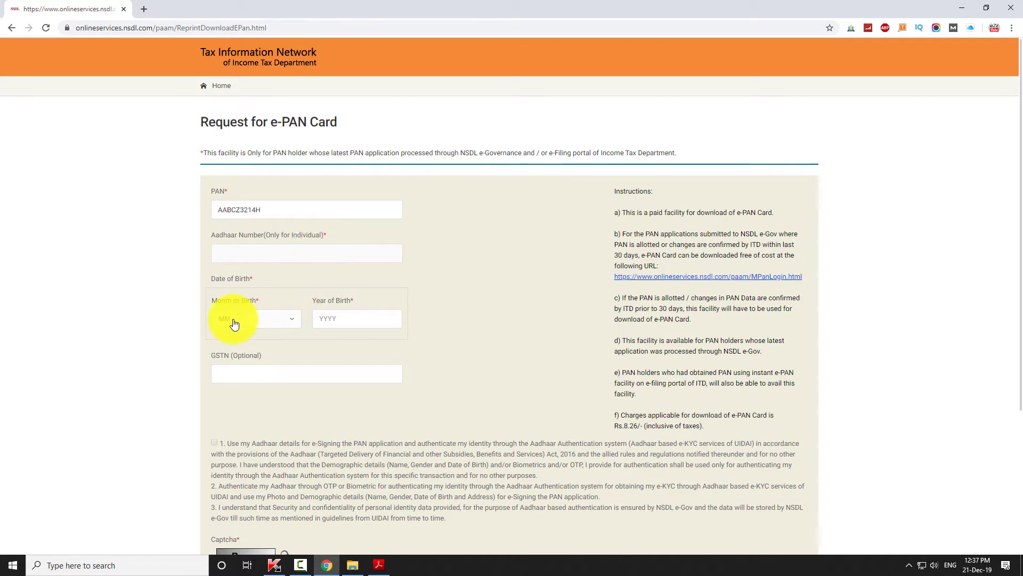
pyautogui.click(254, 319)
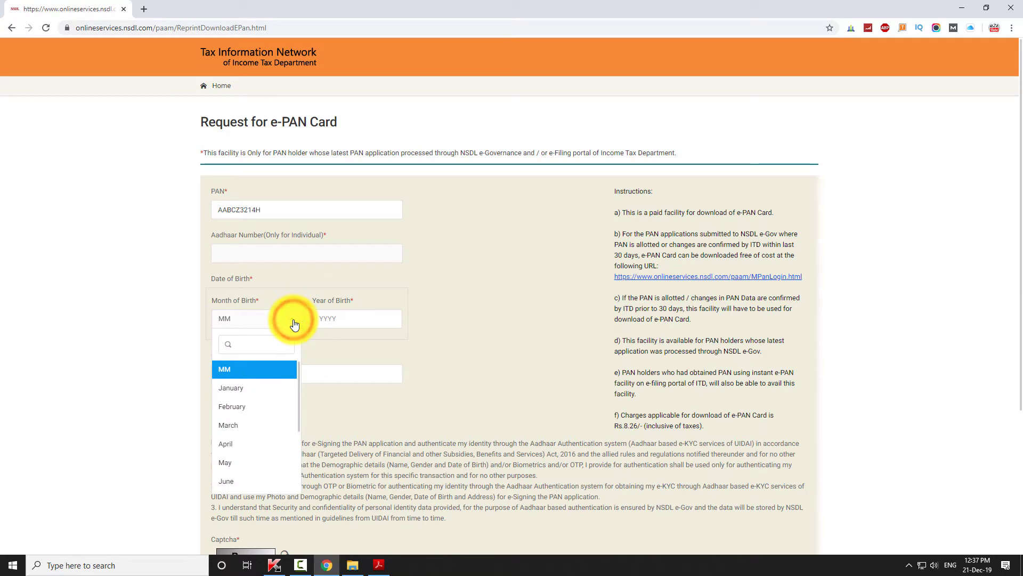
pyautogui.click(230, 388)
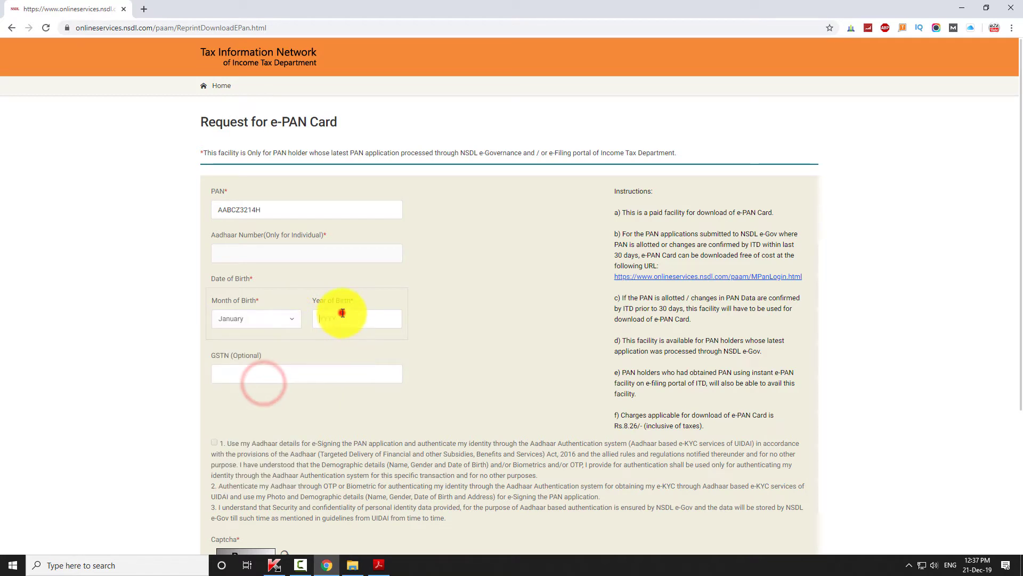
pyautogui.write('2019')
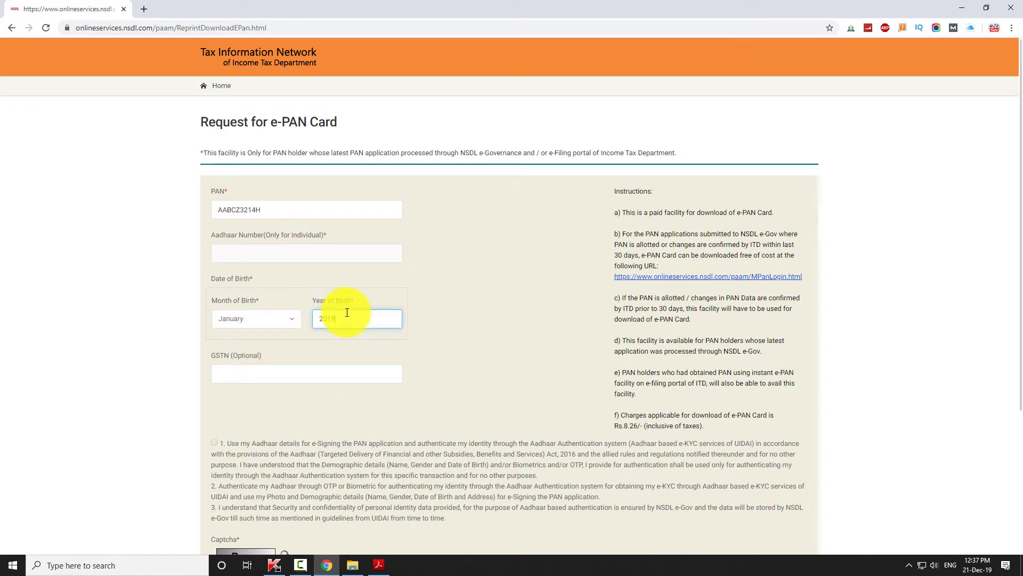
# Enter the captcha URVMD and submit the e-PAN request form
pyautogui.scroll(-3)
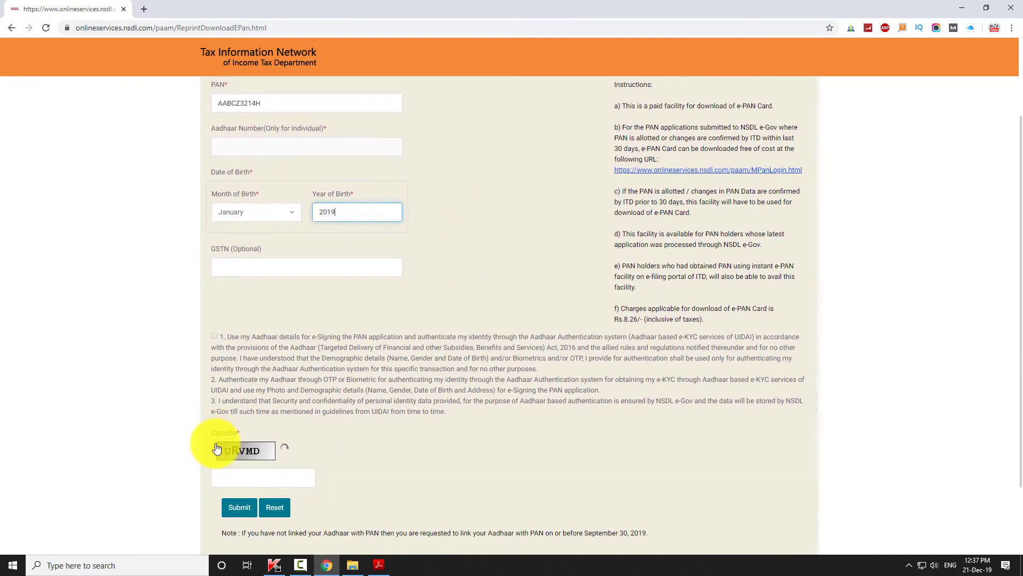
pyautogui.click(262, 477)
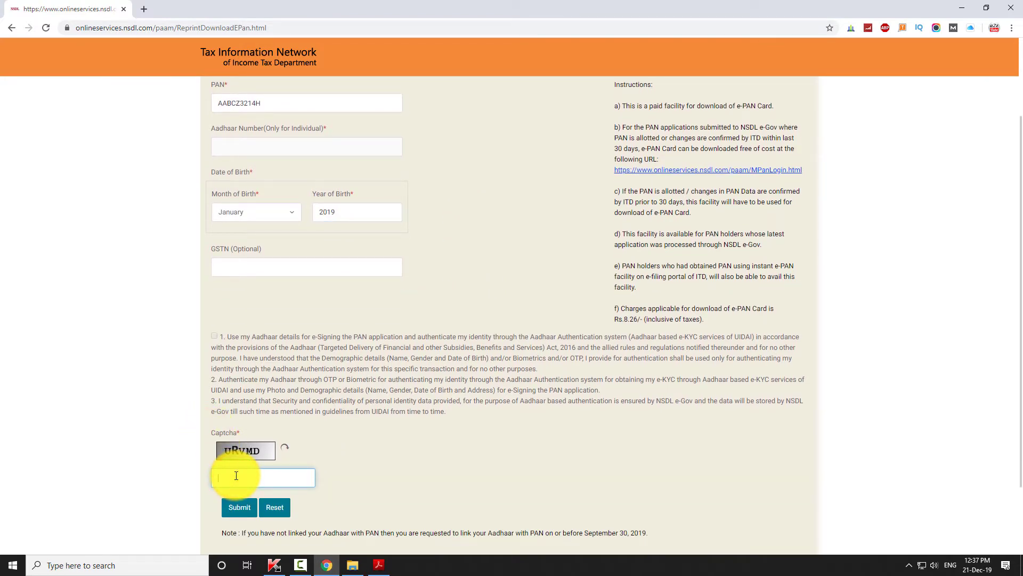
pyautogui.write('URVMD')
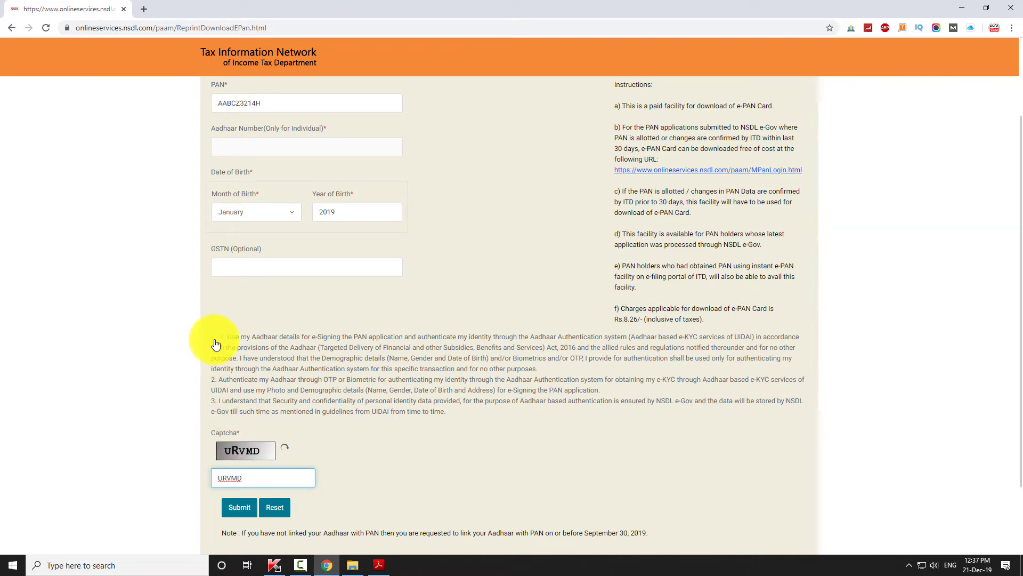
pyautogui.click(238, 507)
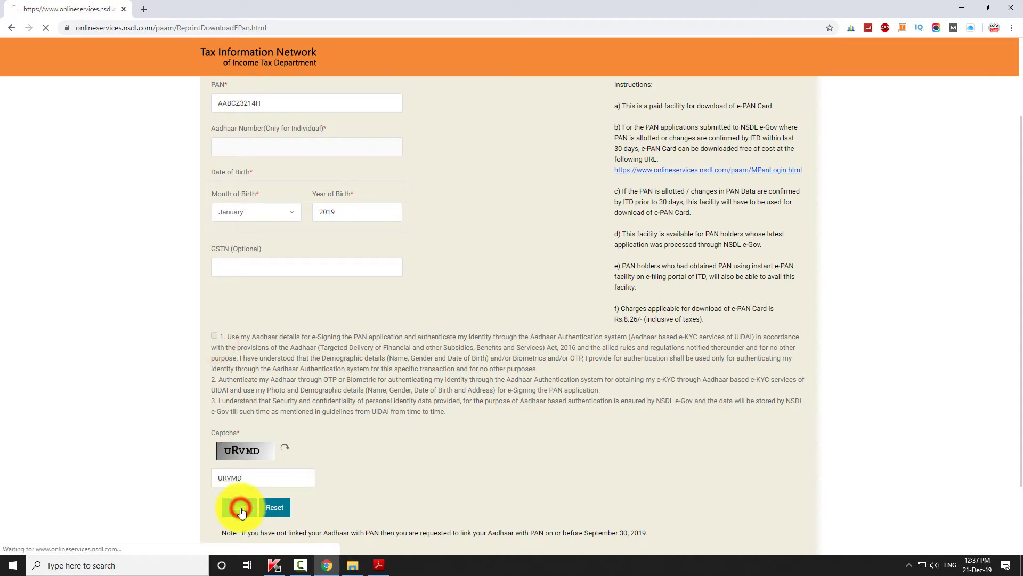
# Choose OTP on the mobile number, accept the PAN allotment confirmation and generate the OTP
pyautogui.click(237, 508)
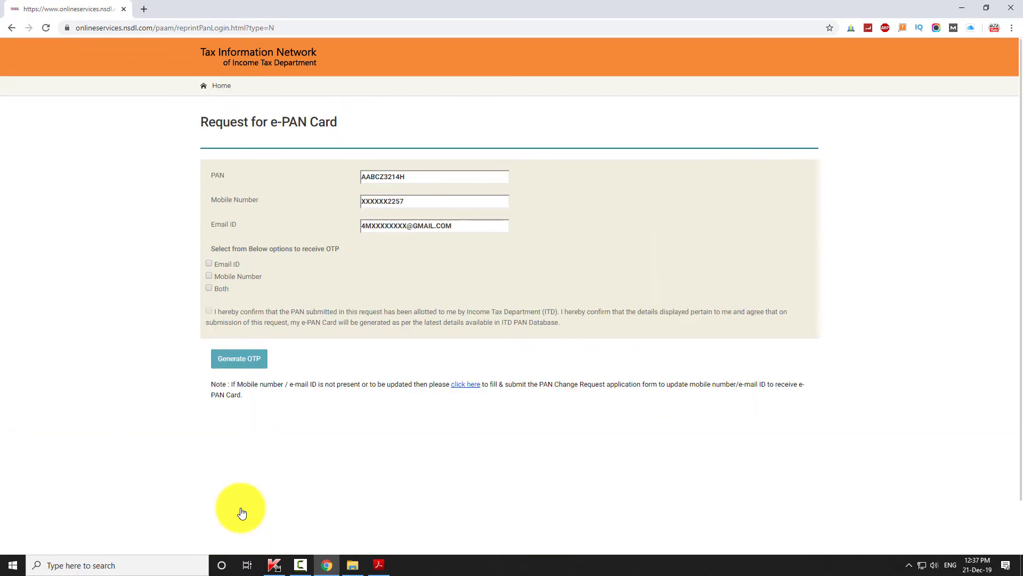
pyautogui.moveTo(218, 182)
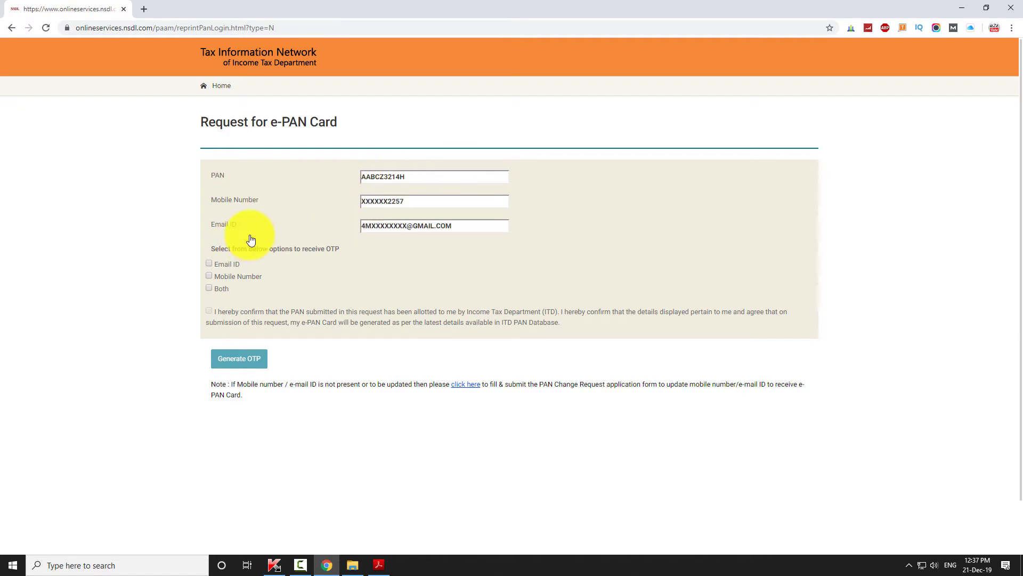
pyautogui.moveTo(427, 240)
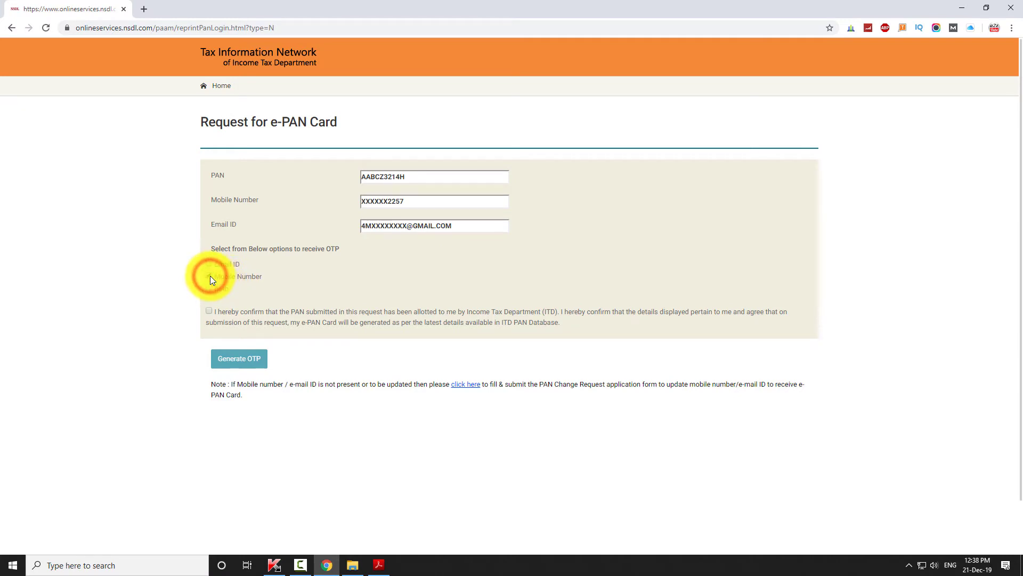
pyautogui.click(209, 276)
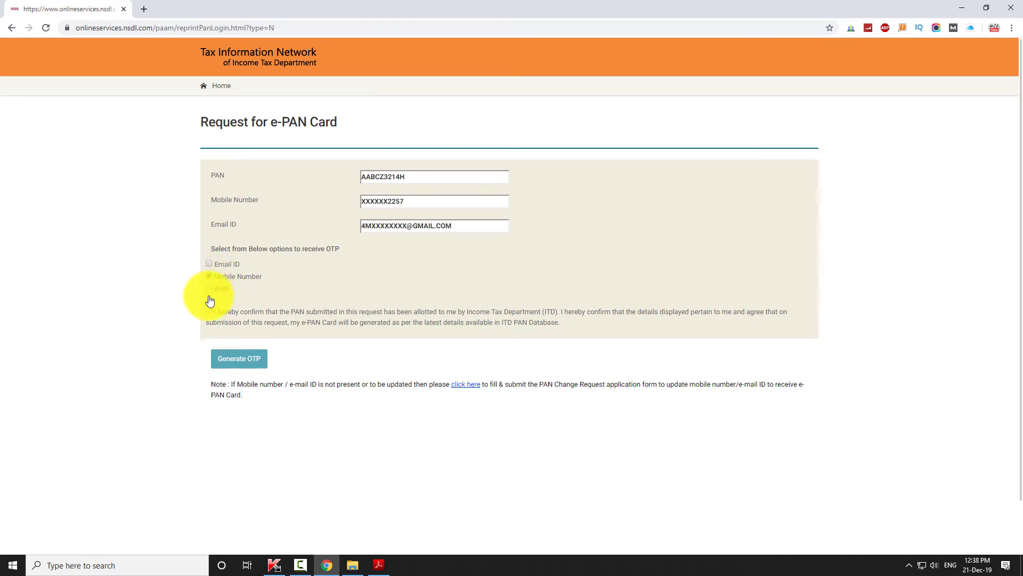
pyautogui.click(209, 311)
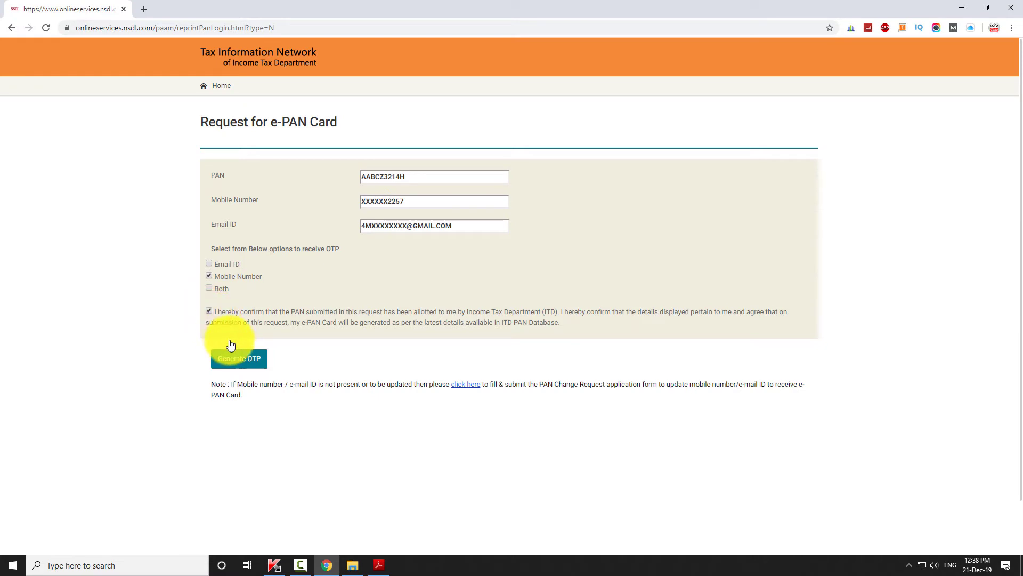
pyautogui.click(238, 358)
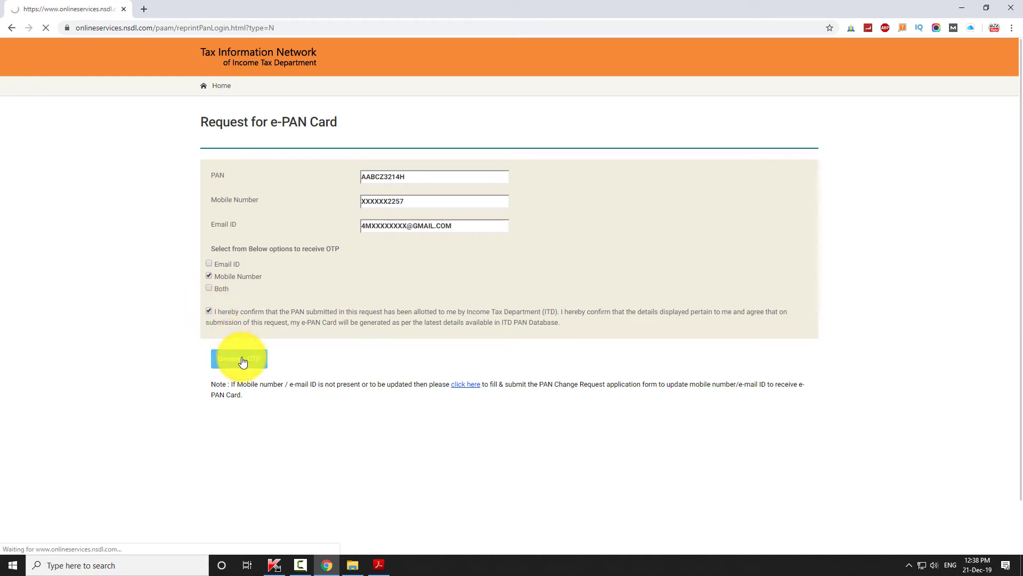
pyautogui.click(238, 358)
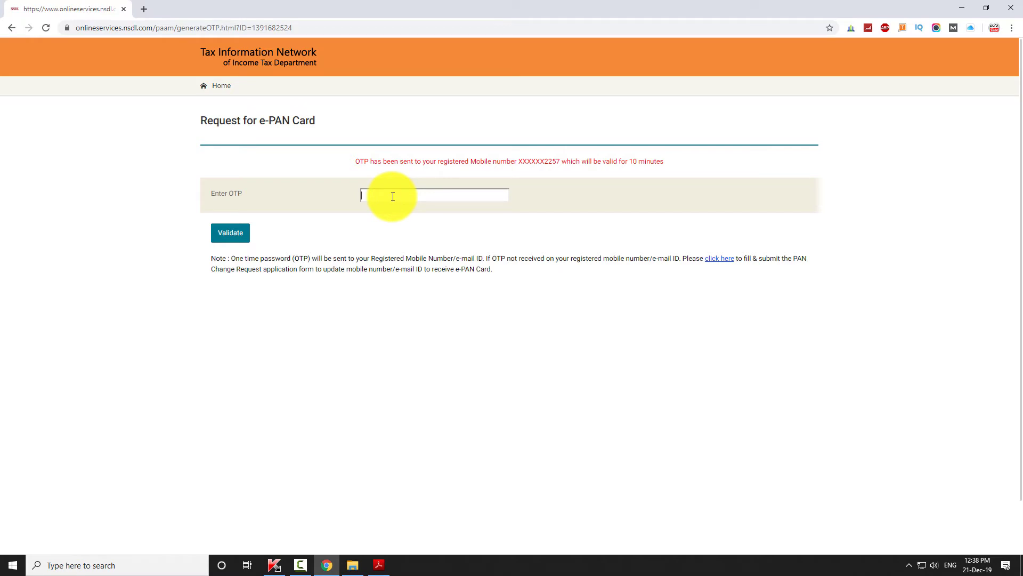
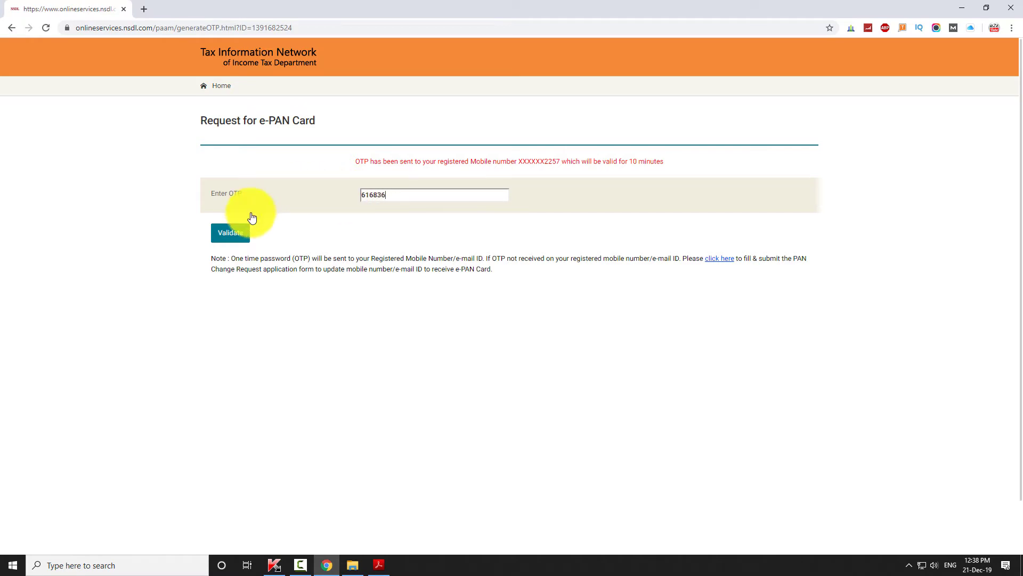
pyautogui.click(230, 234)
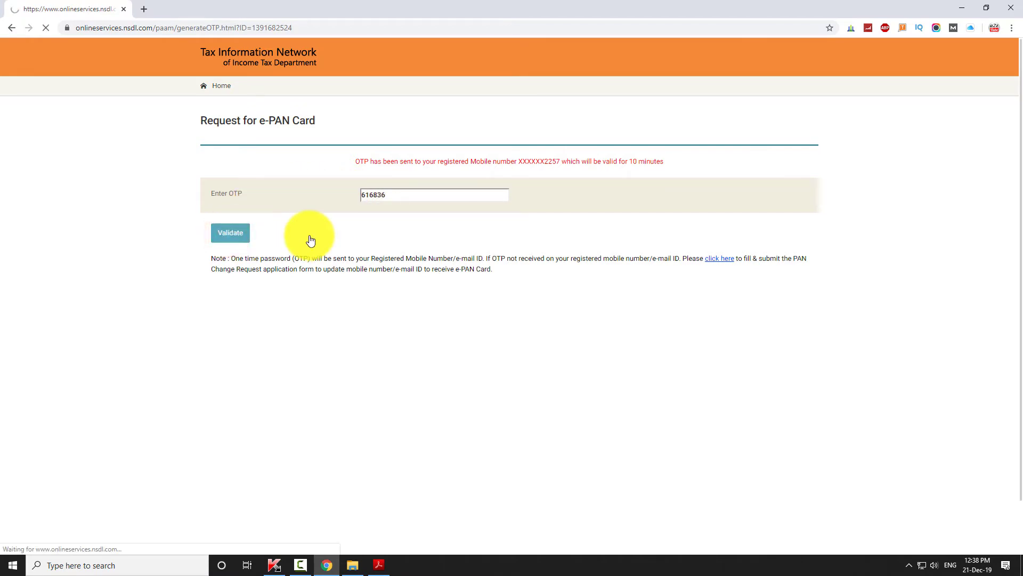
pyautogui.click(231, 232)
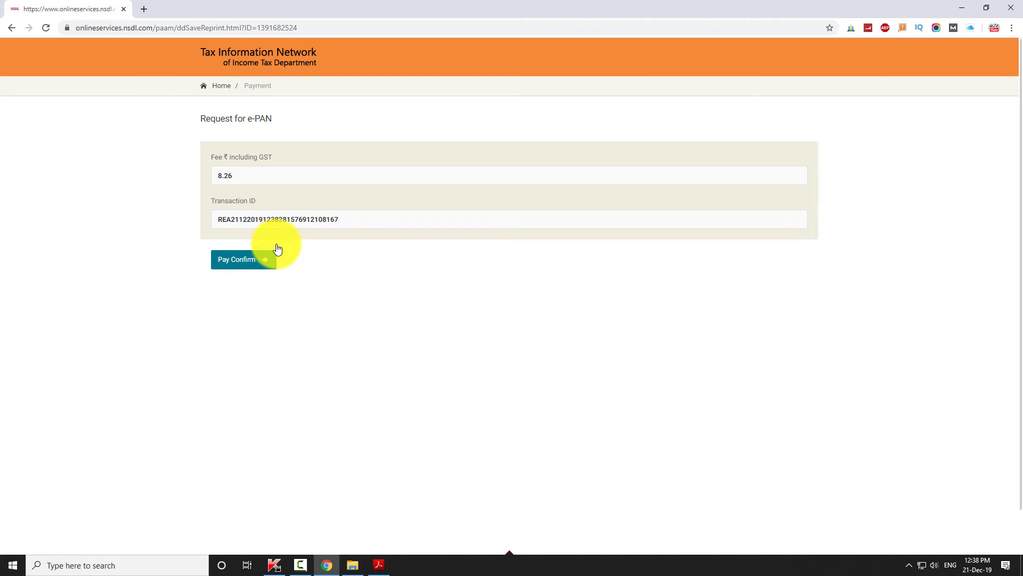
# Confirm paying the ₹8.26 fee, choose internet banking on BillDesk and log in to ICICI Bank
pyautogui.click(243, 259)
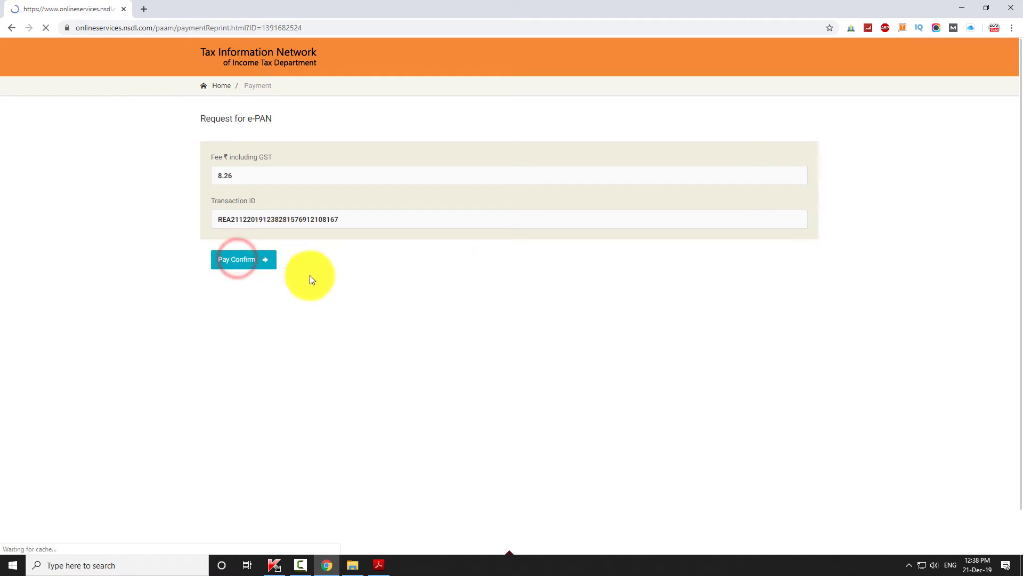
pyautogui.click(237, 259)
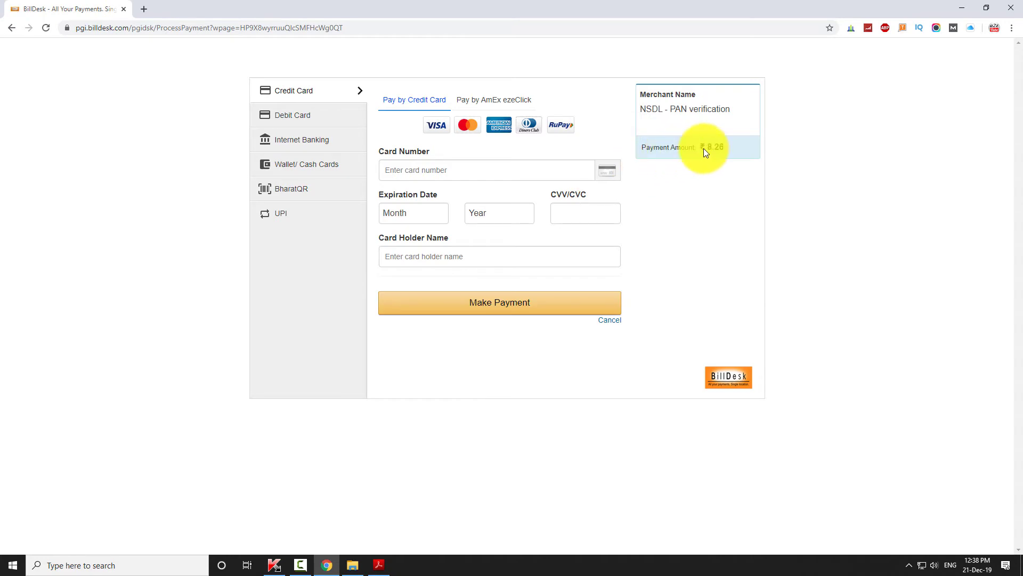
pyautogui.click(292, 115)
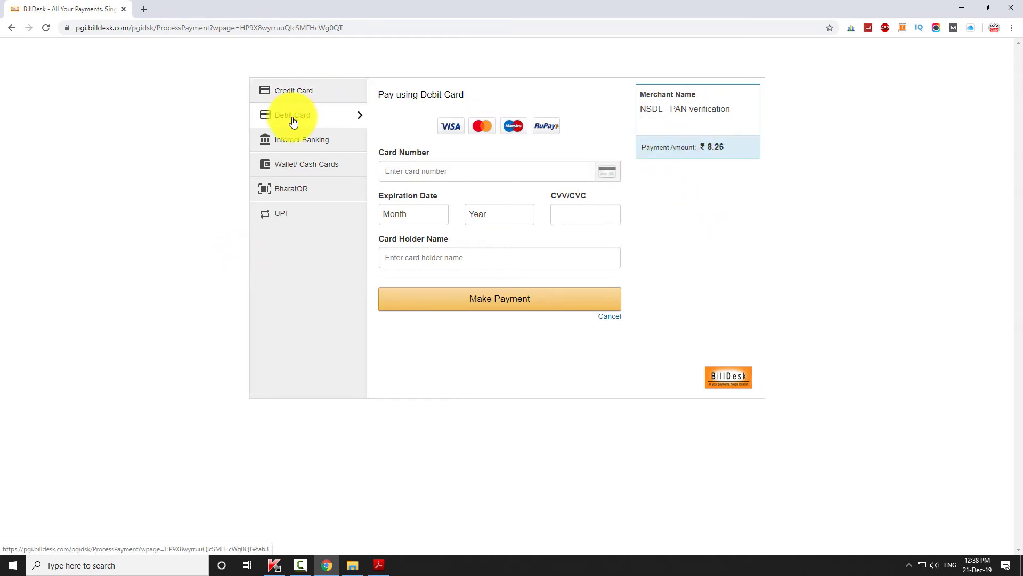
pyautogui.click(499, 299)
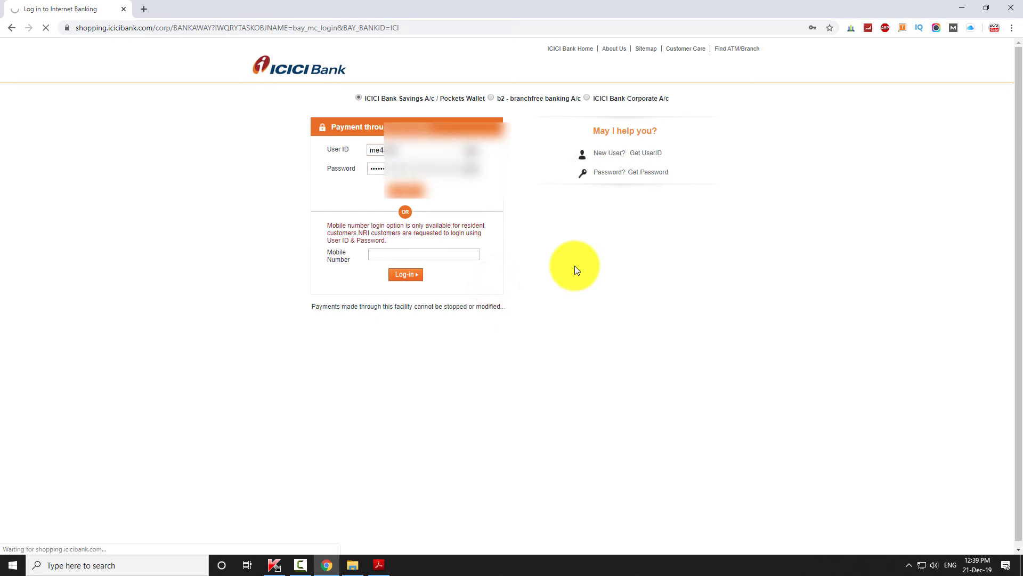
pyautogui.click(405, 274)
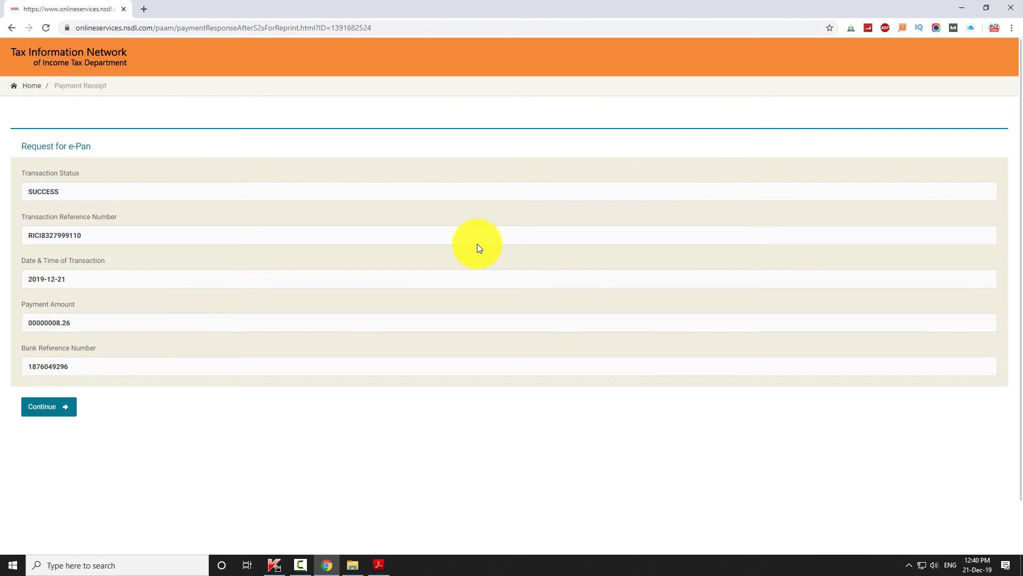
pyautogui.moveTo(51, 154)
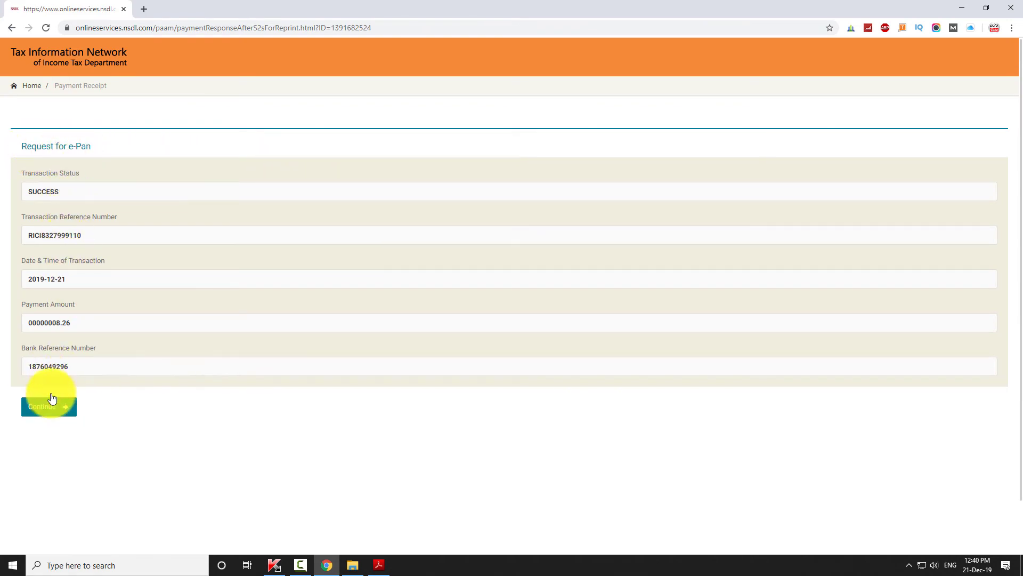
# Continue past the SUCCESS payment status to the receipt generation page
pyautogui.click(48, 406)
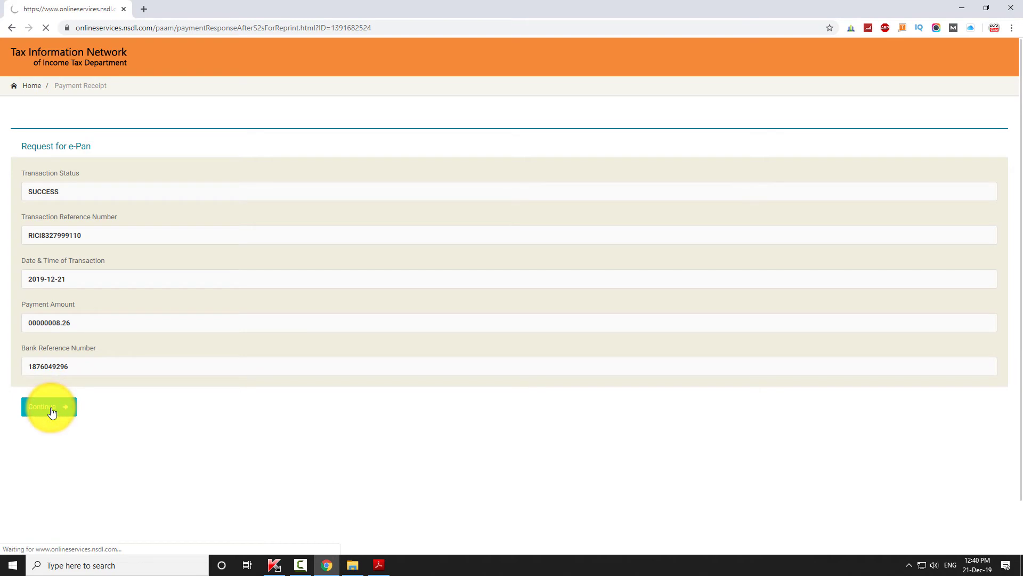
pyautogui.click(43, 406)
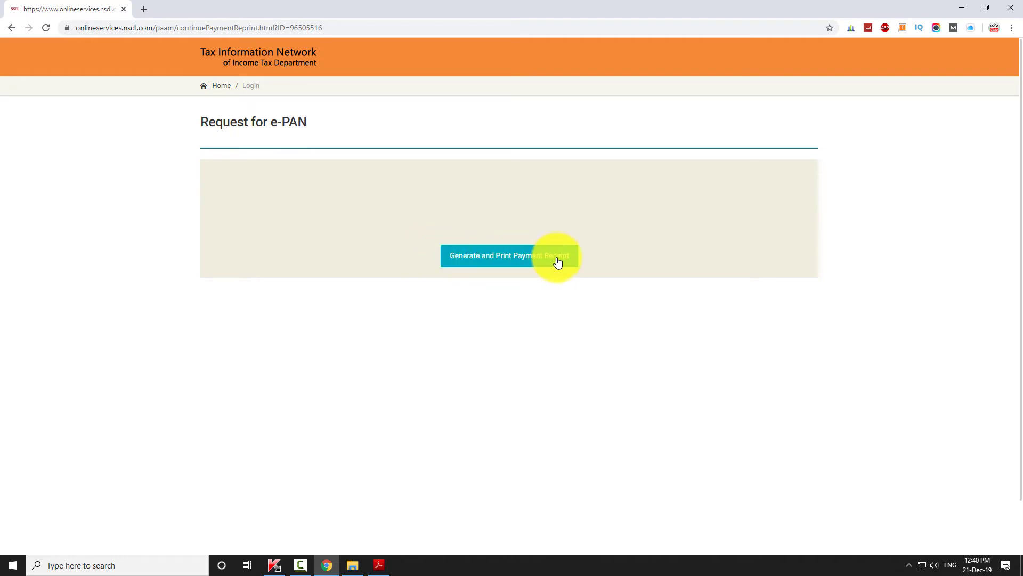
# Generate the Tax Invoice cum Payment Receipt and follow the e-PAN card download link
pyautogui.click(508, 255)
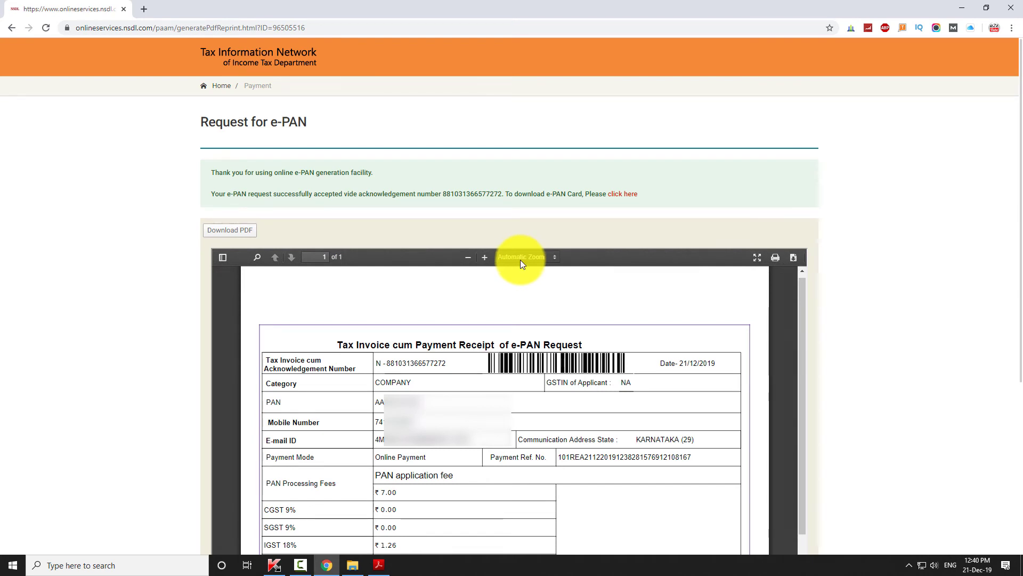
pyautogui.moveTo(248, 202)
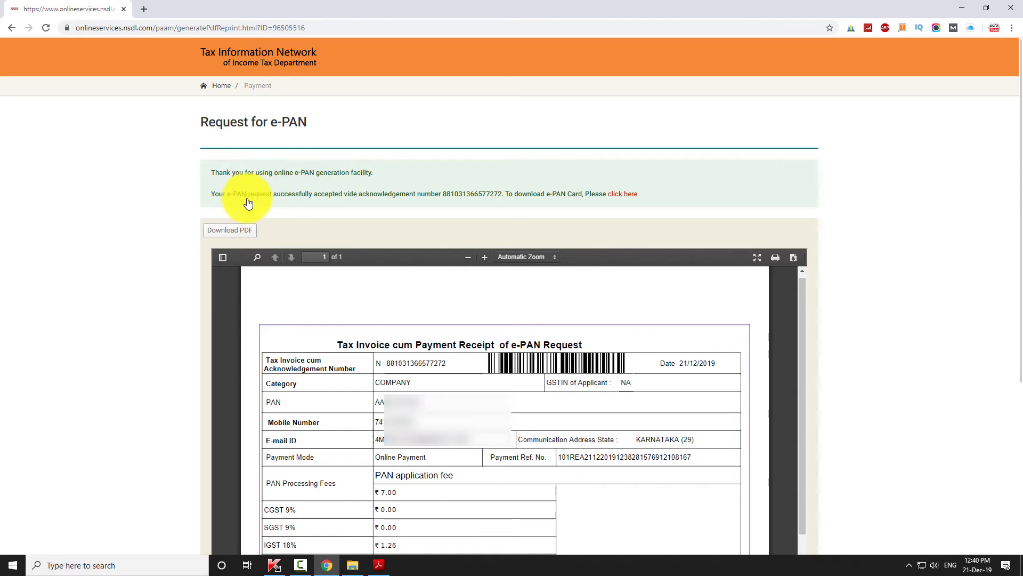
pyautogui.moveTo(516, 203)
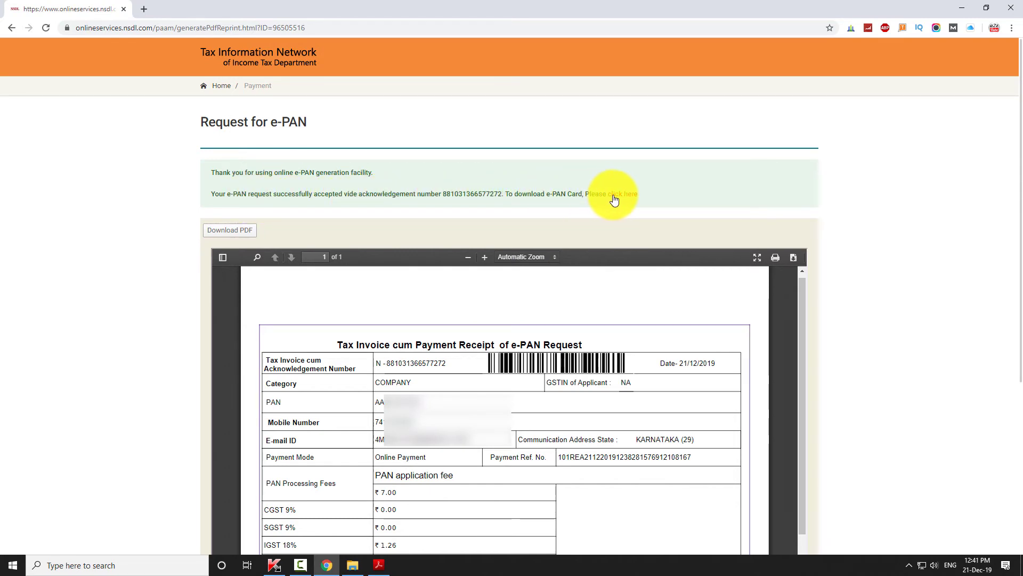
pyautogui.click(614, 194)
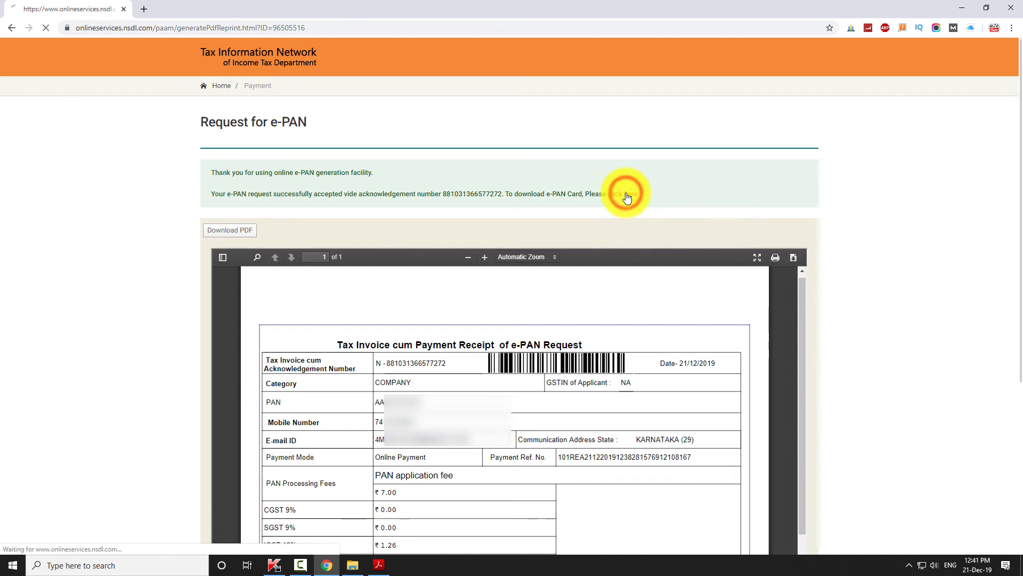
# Fill the Download e-PAN form with the acknowledgement number and captcha DSGVG and submit it
pyautogui.click(619, 194)
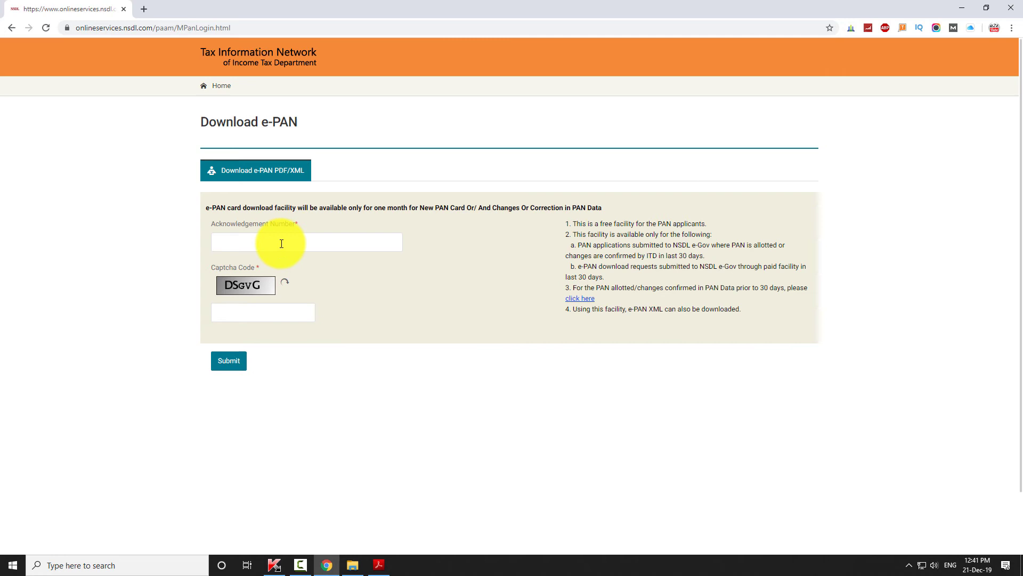
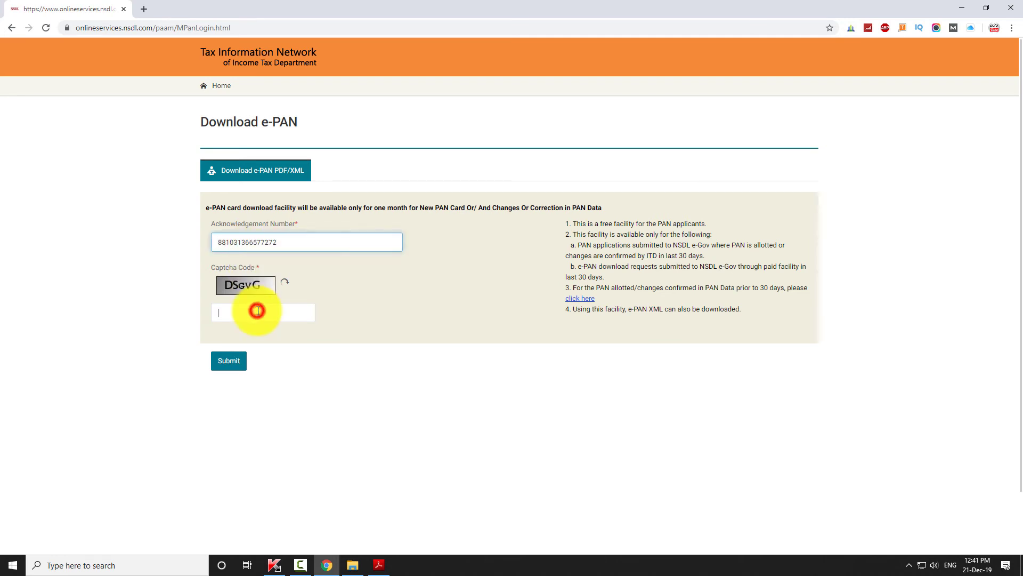
pyautogui.click(262, 312)
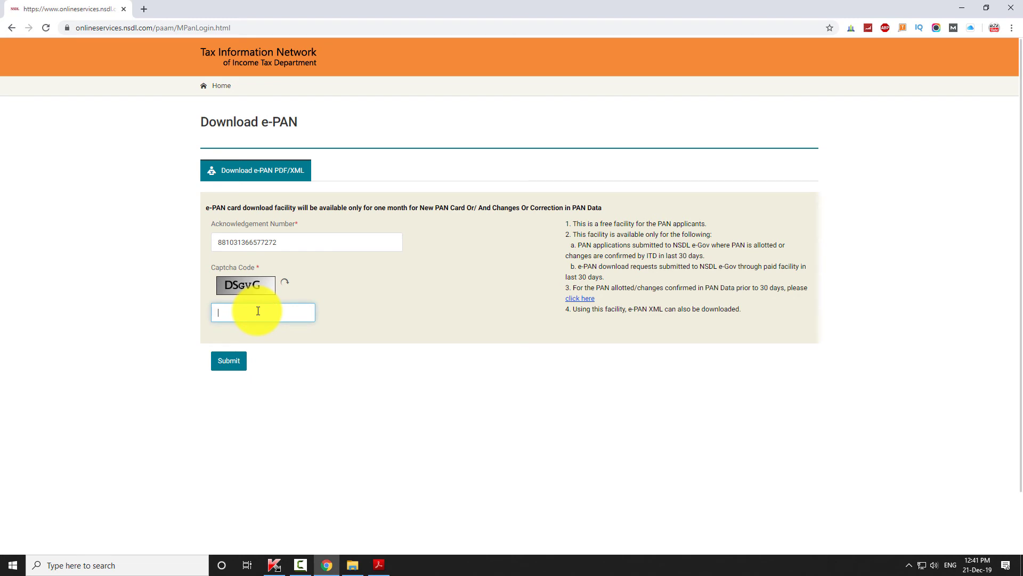
pyautogui.write('DSGVG')
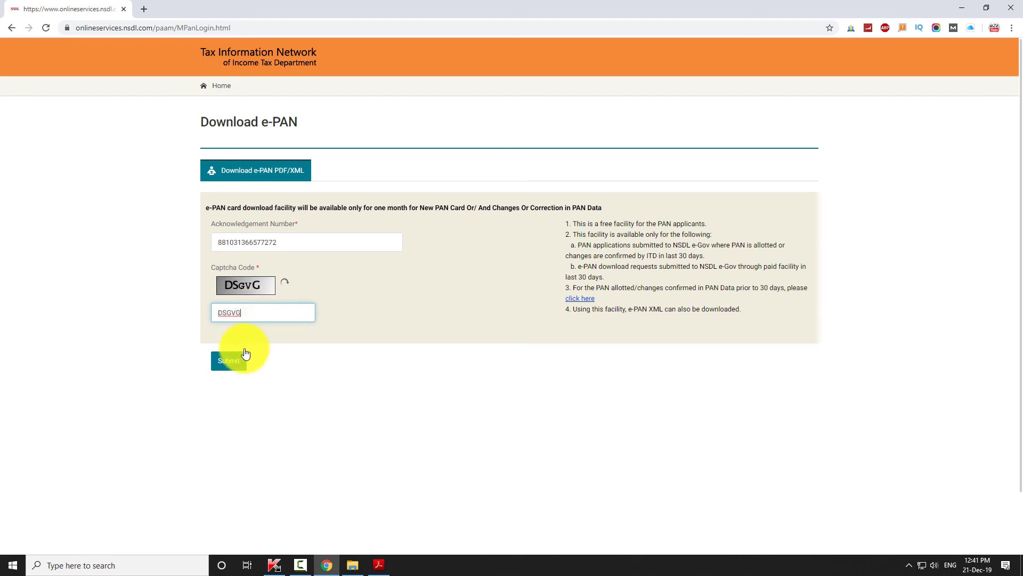
pyautogui.click(229, 361)
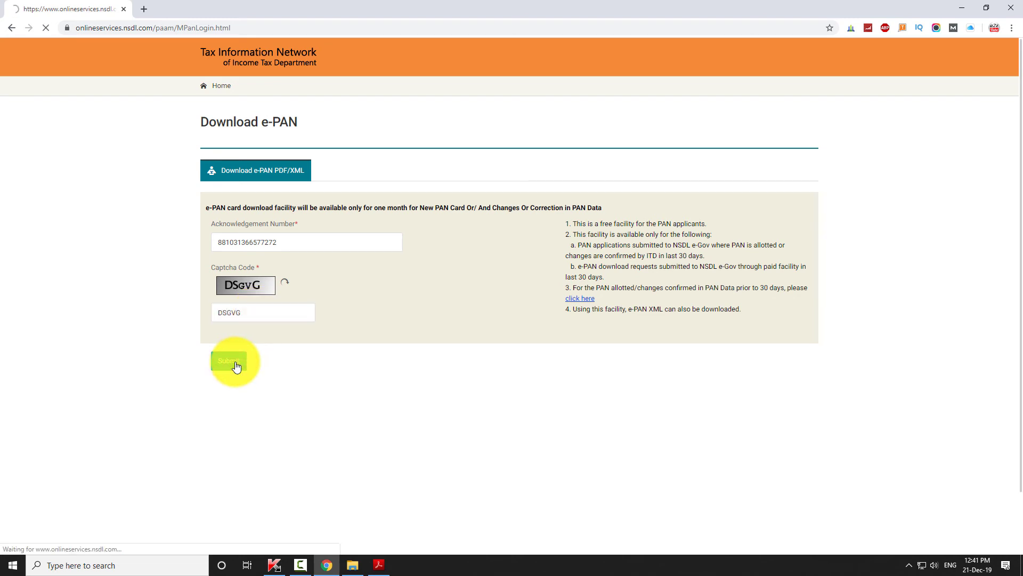
# Choose OTP on the mobile number, accept the OTP notice and generate the OTP
pyautogui.click(234, 362)
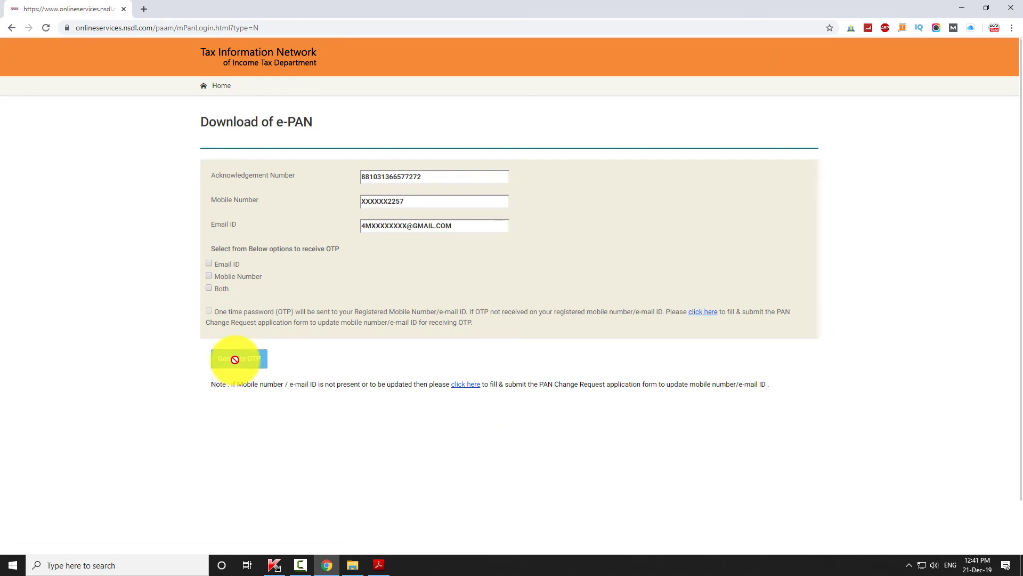
pyautogui.moveTo(224, 302)
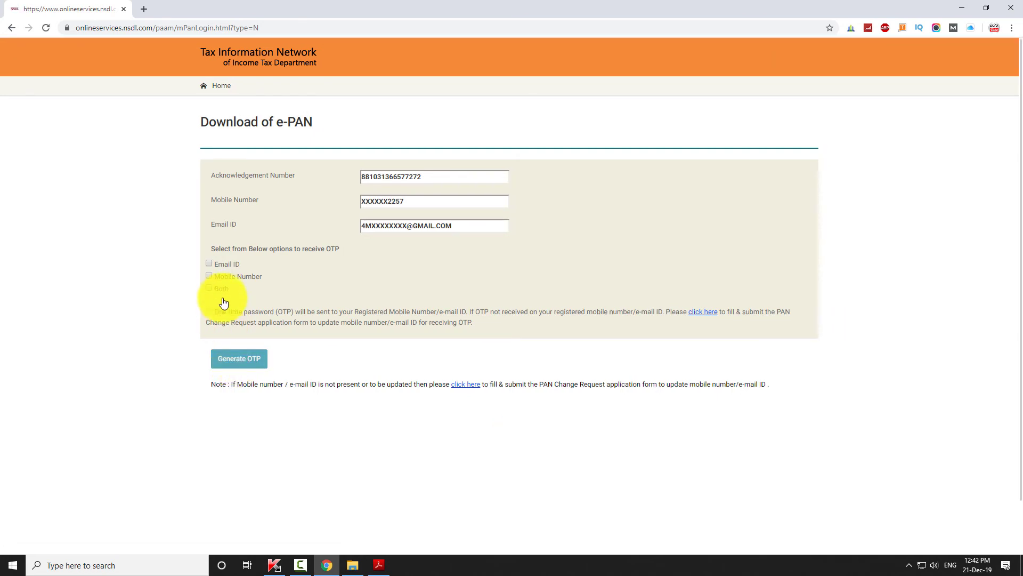
pyautogui.click(209, 275)
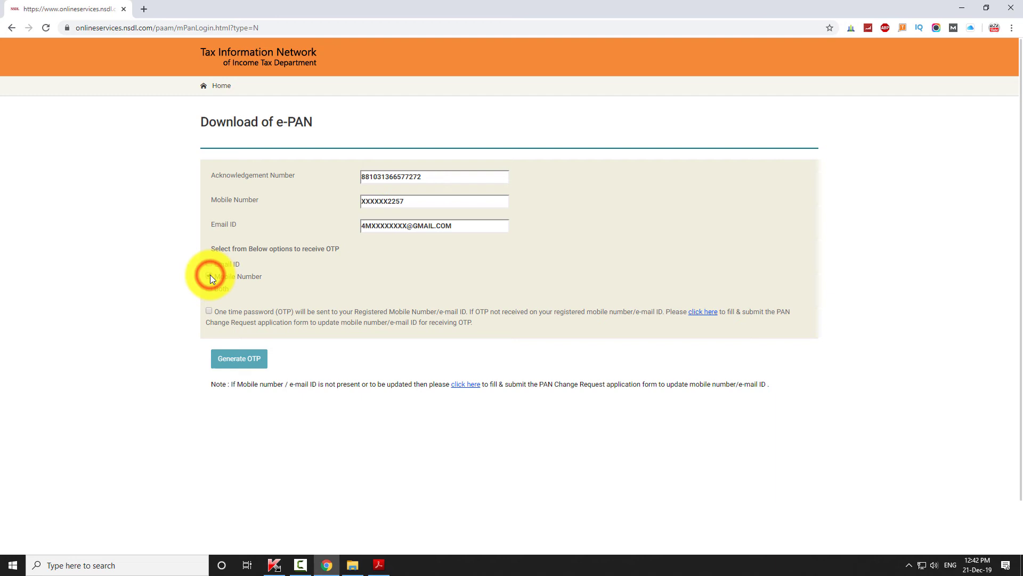
pyautogui.click(209, 276)
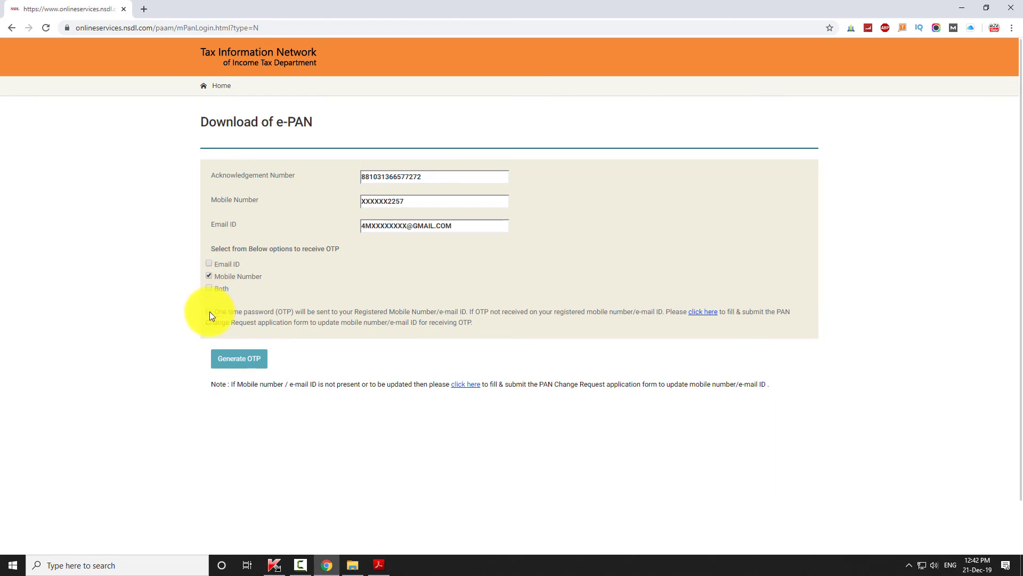
pyautogui.click(238, 358)
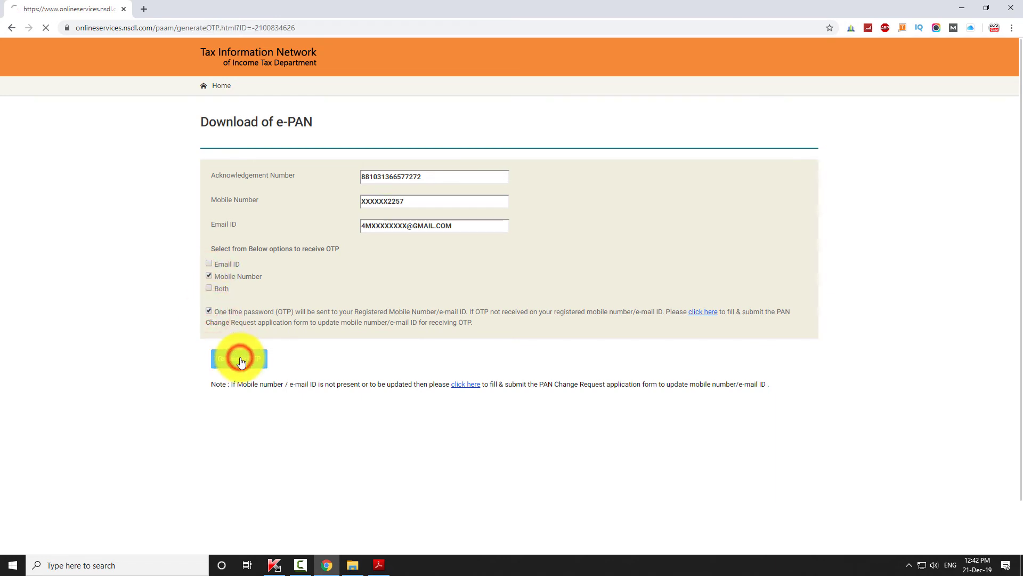
pyautogui.click(239, 358)
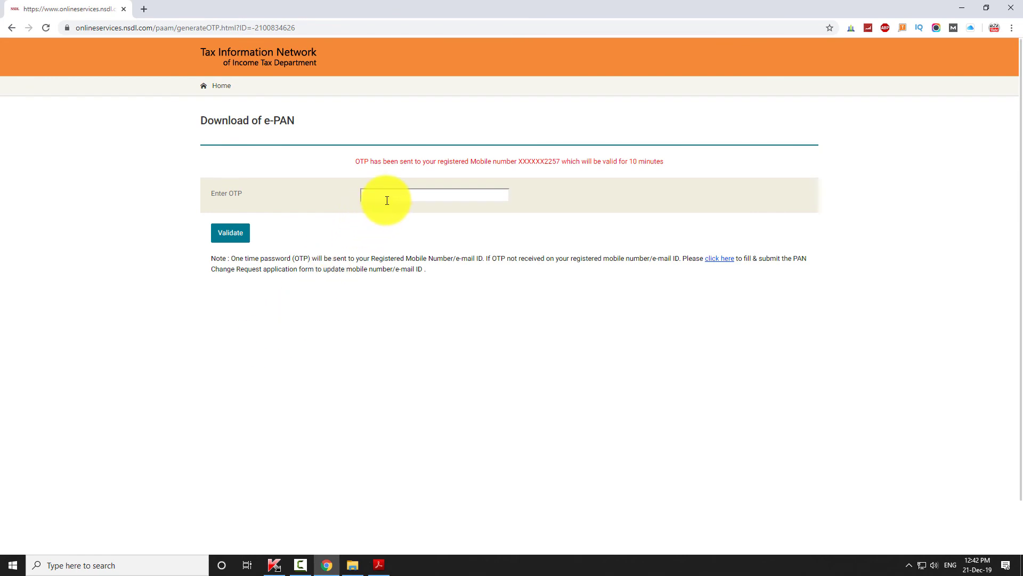
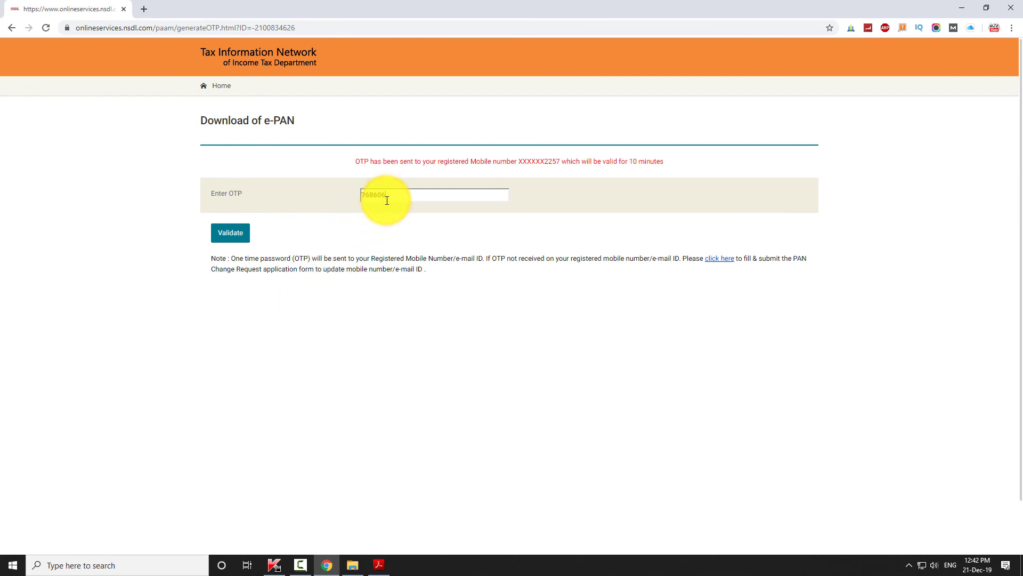
pyautogui.click(230, 232)
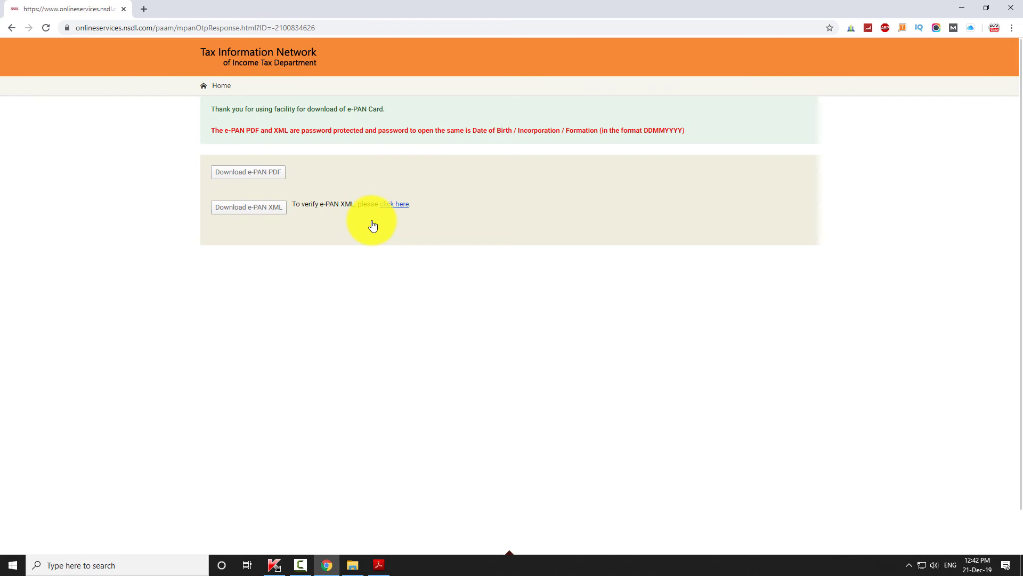
pyautogui.moveTo(285, 180)
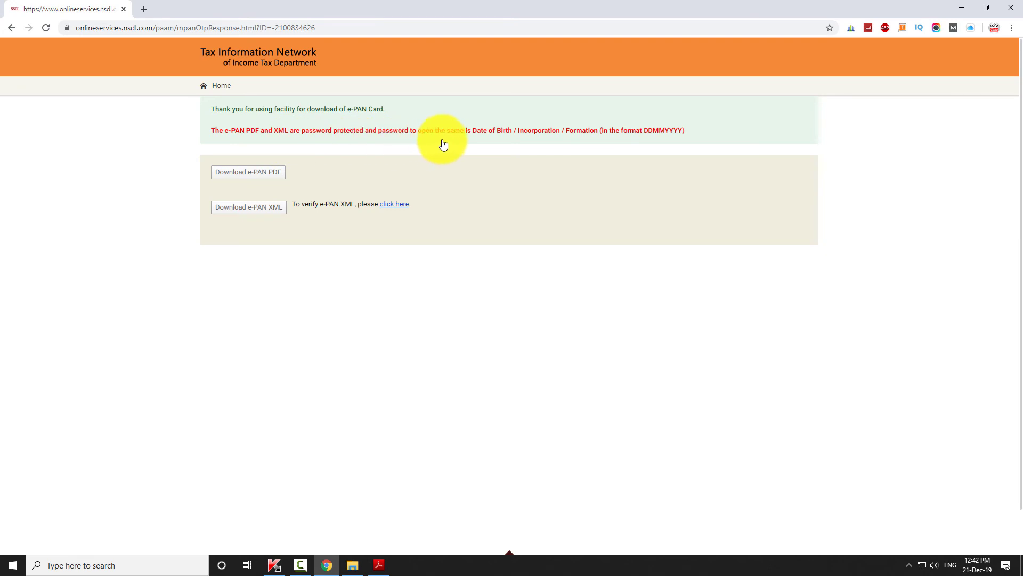
pyautogui.moveTo(231, 137)
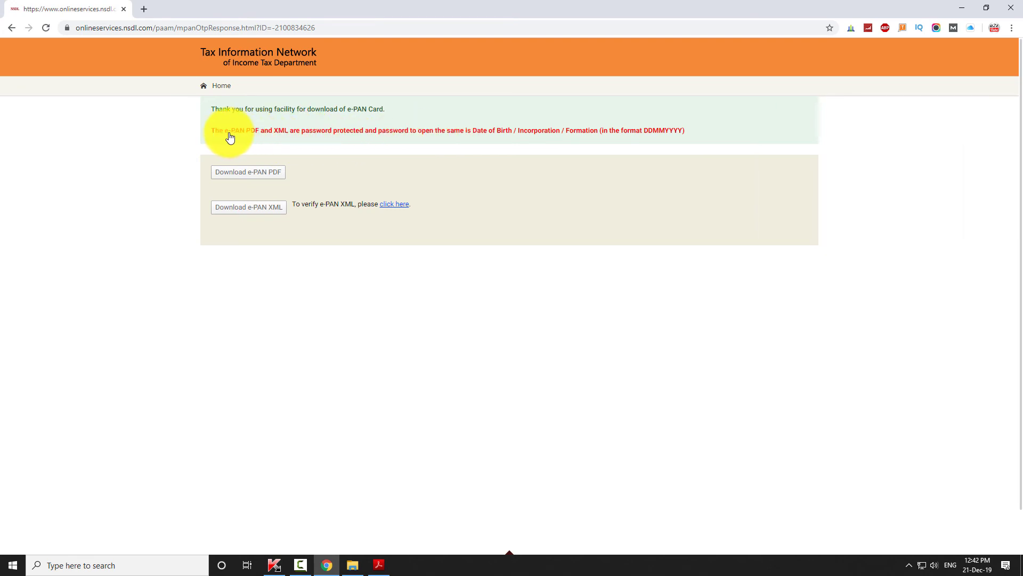
pyautogui.moveTo(376, 140)
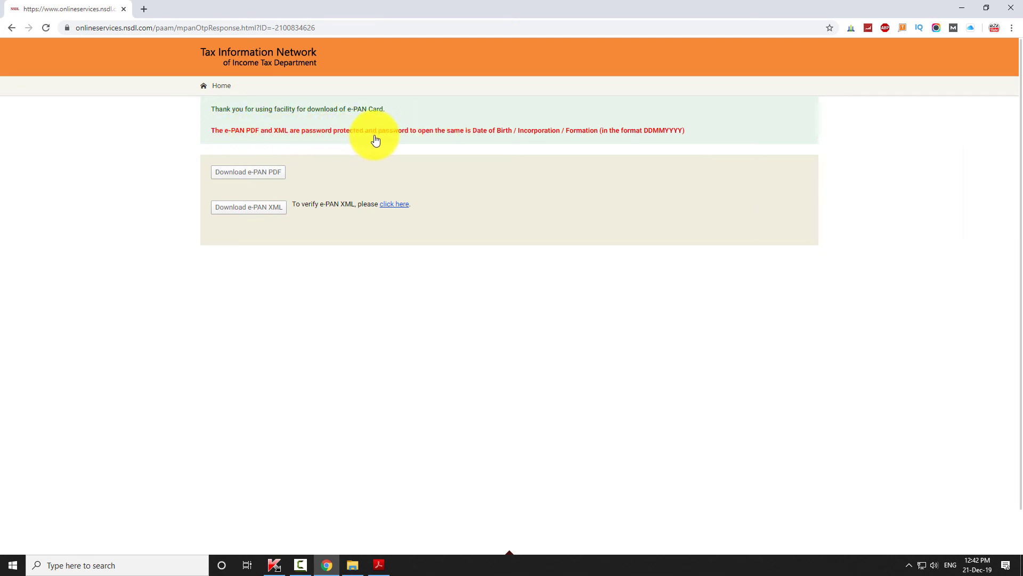
pyautogui.moveTo(501, 137)
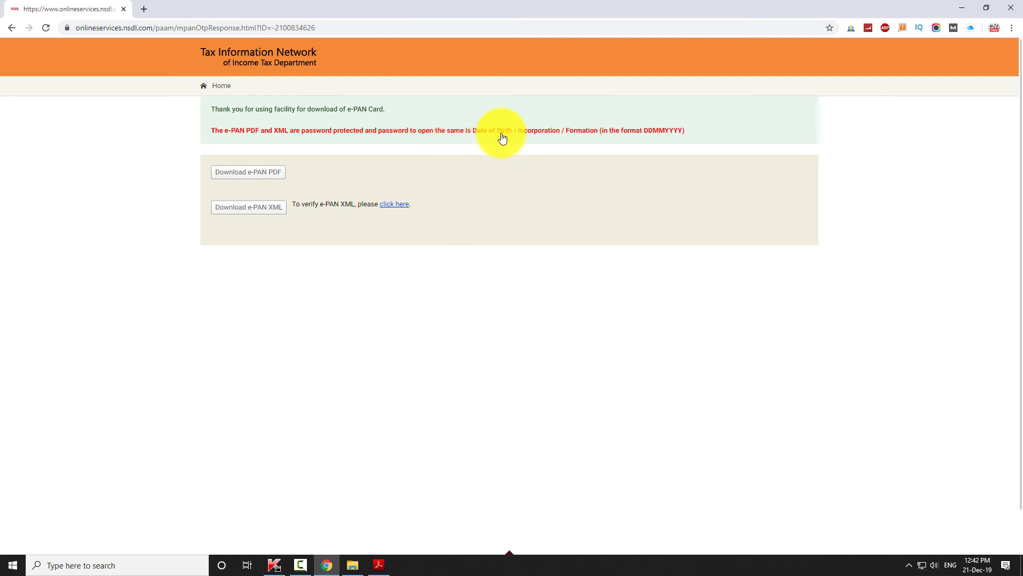
pyautogui.moveTo(551, 137)
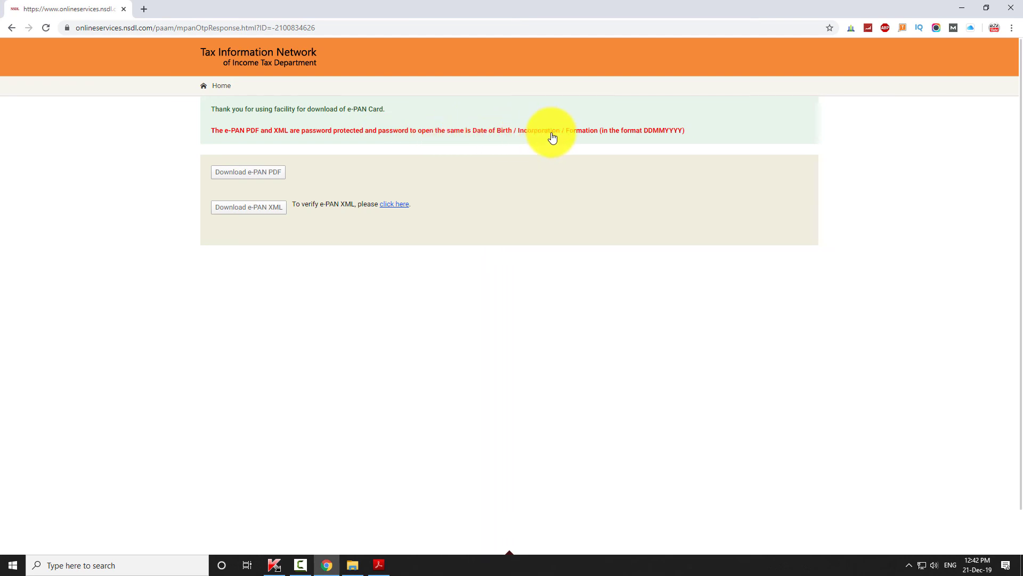
pyautogui.moveTo(659, 137)
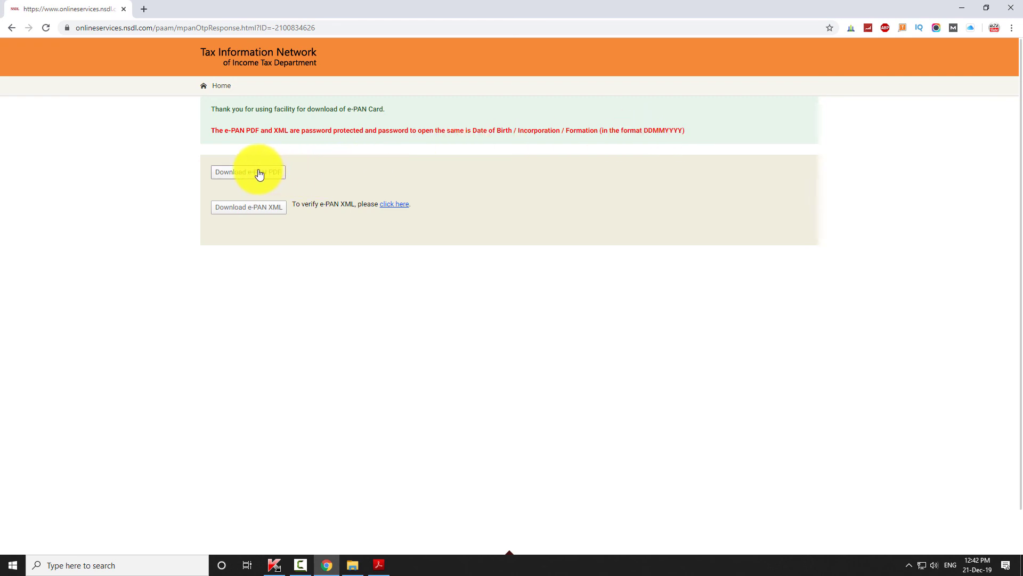
# Download the e-PAN PDF and the e-PAN XML zip to the downloads bar
pyautogui.click(247, 171)
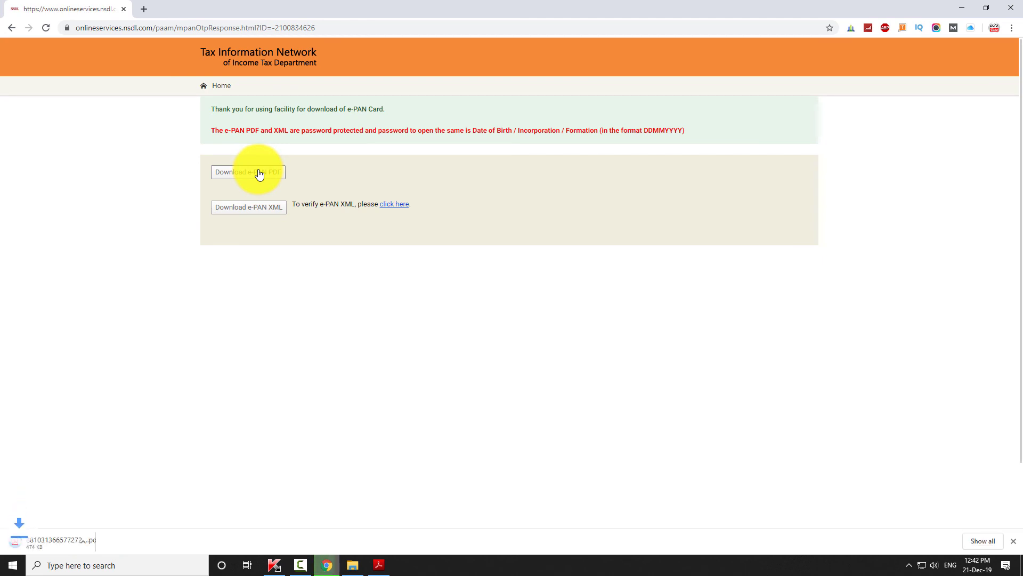
pyautogui.click(248, 207)
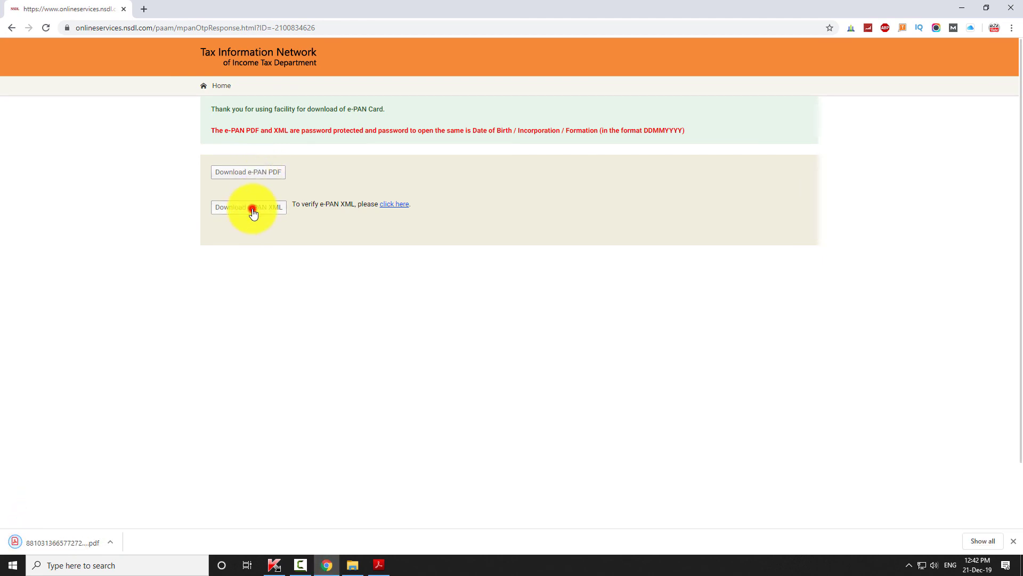
pyautogui.click(248, 207)
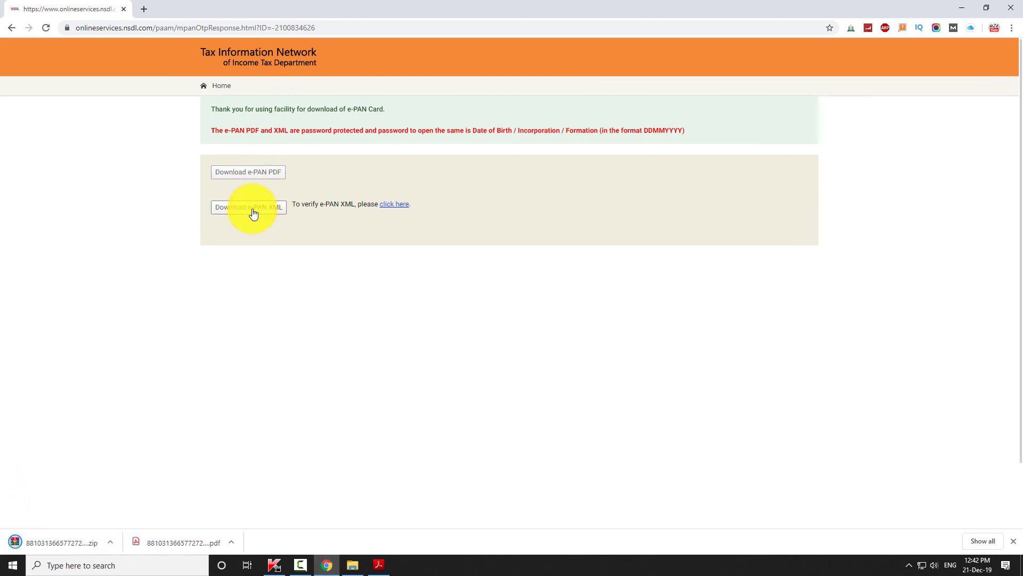
pyautogui.click(249, 206)
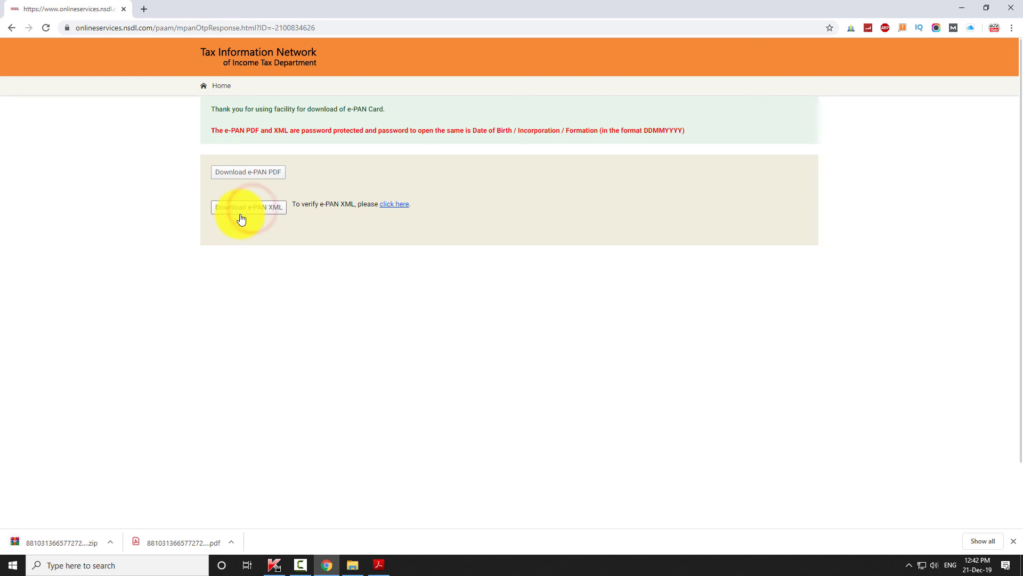
# Open the downloaded e-PAN PDF, which prompts for its password
pyautogui.click(184, 543)
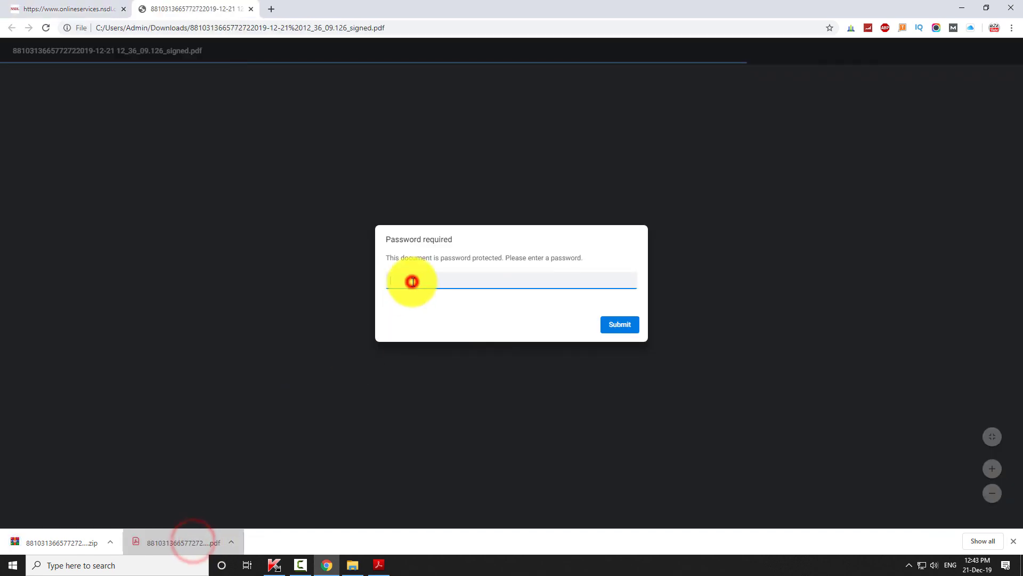